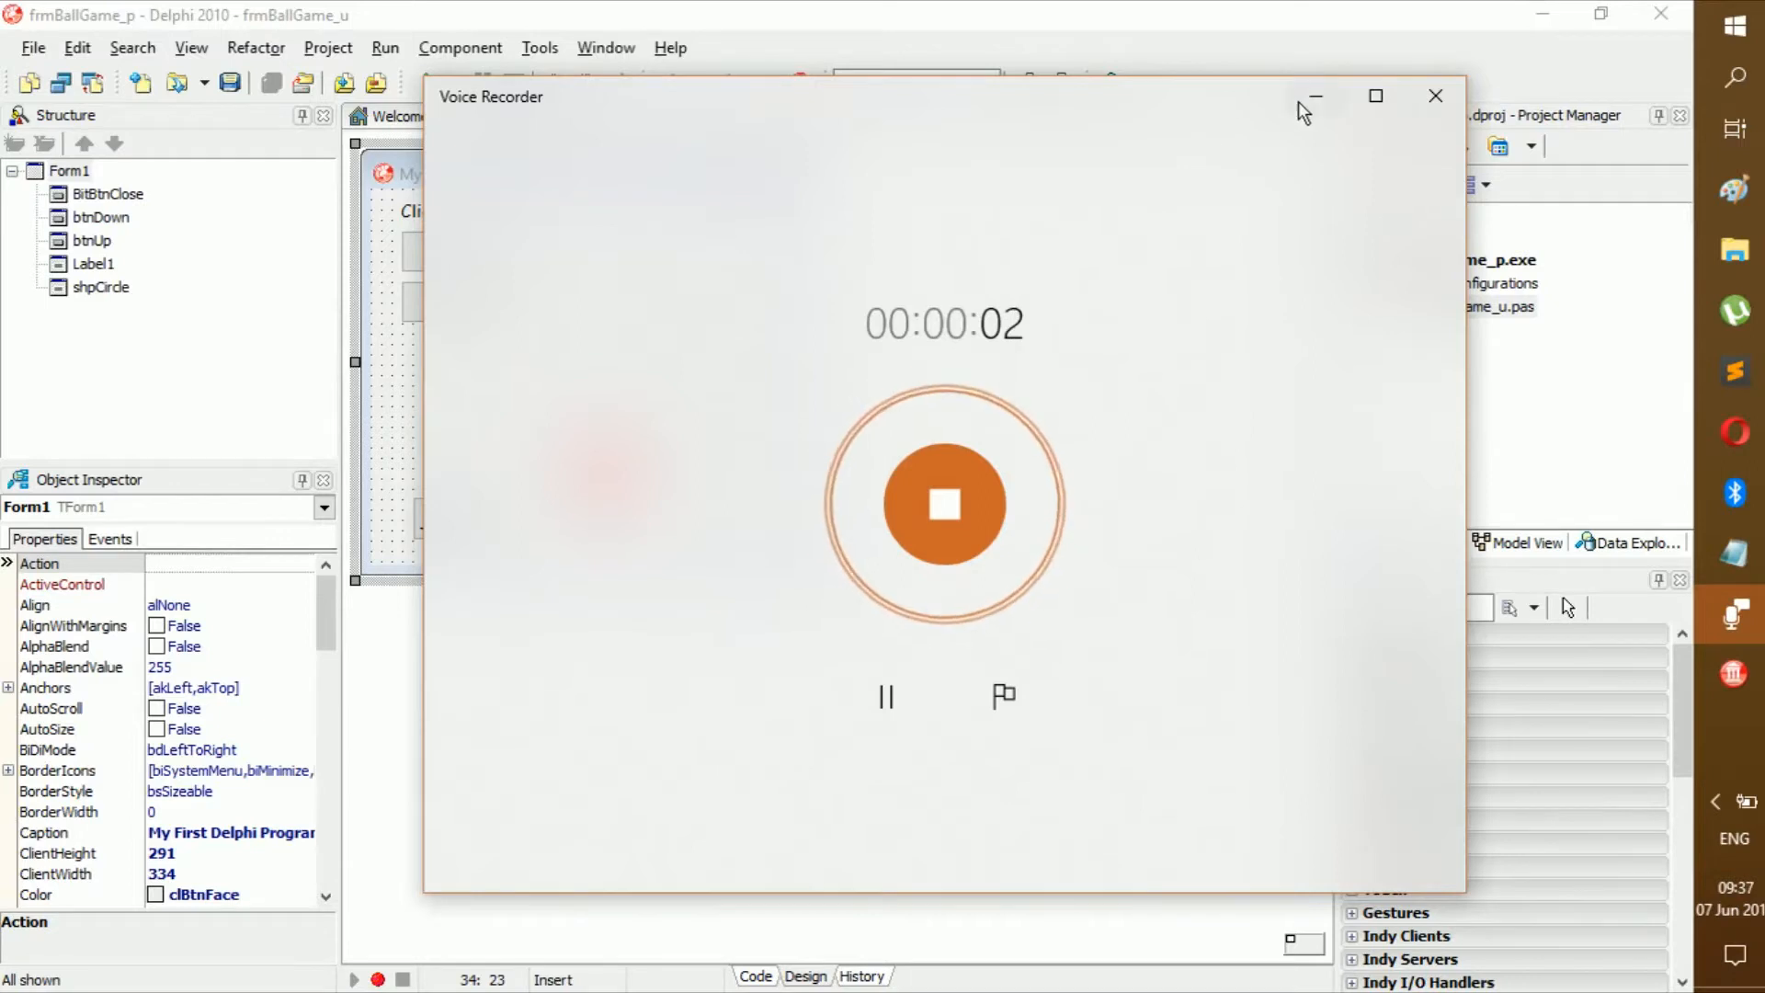
left_click(1313, 98)
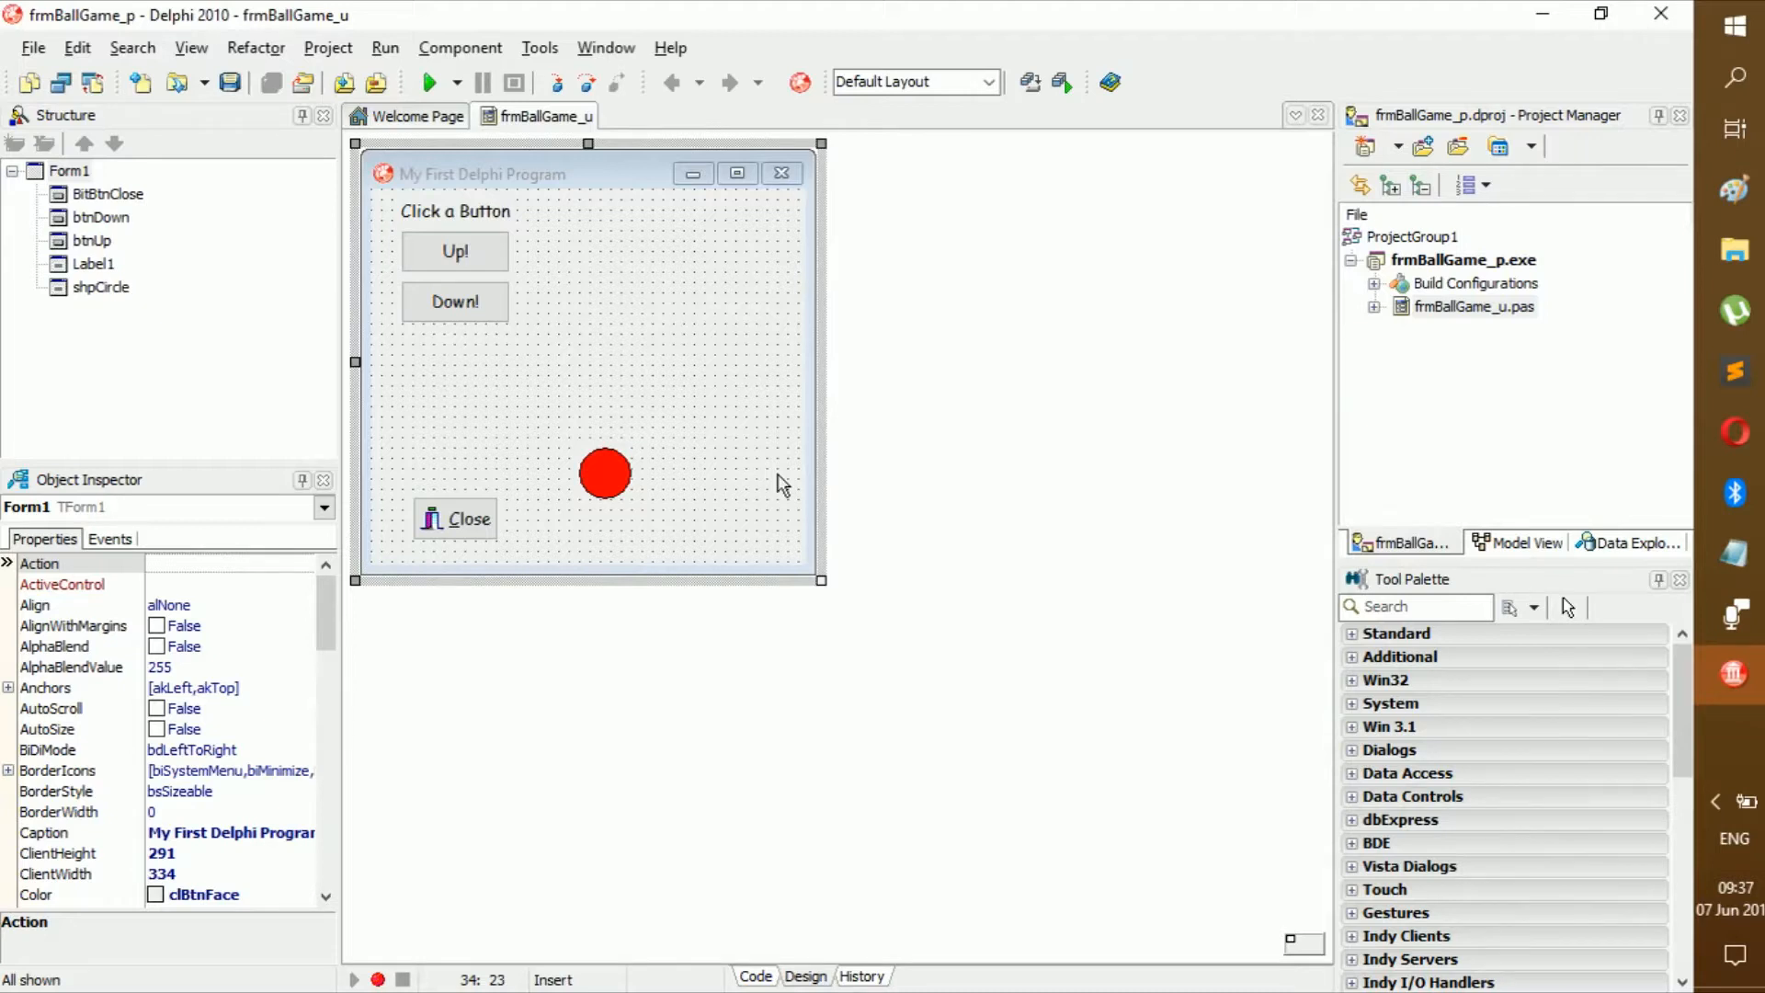
mouse_move(791, 443)
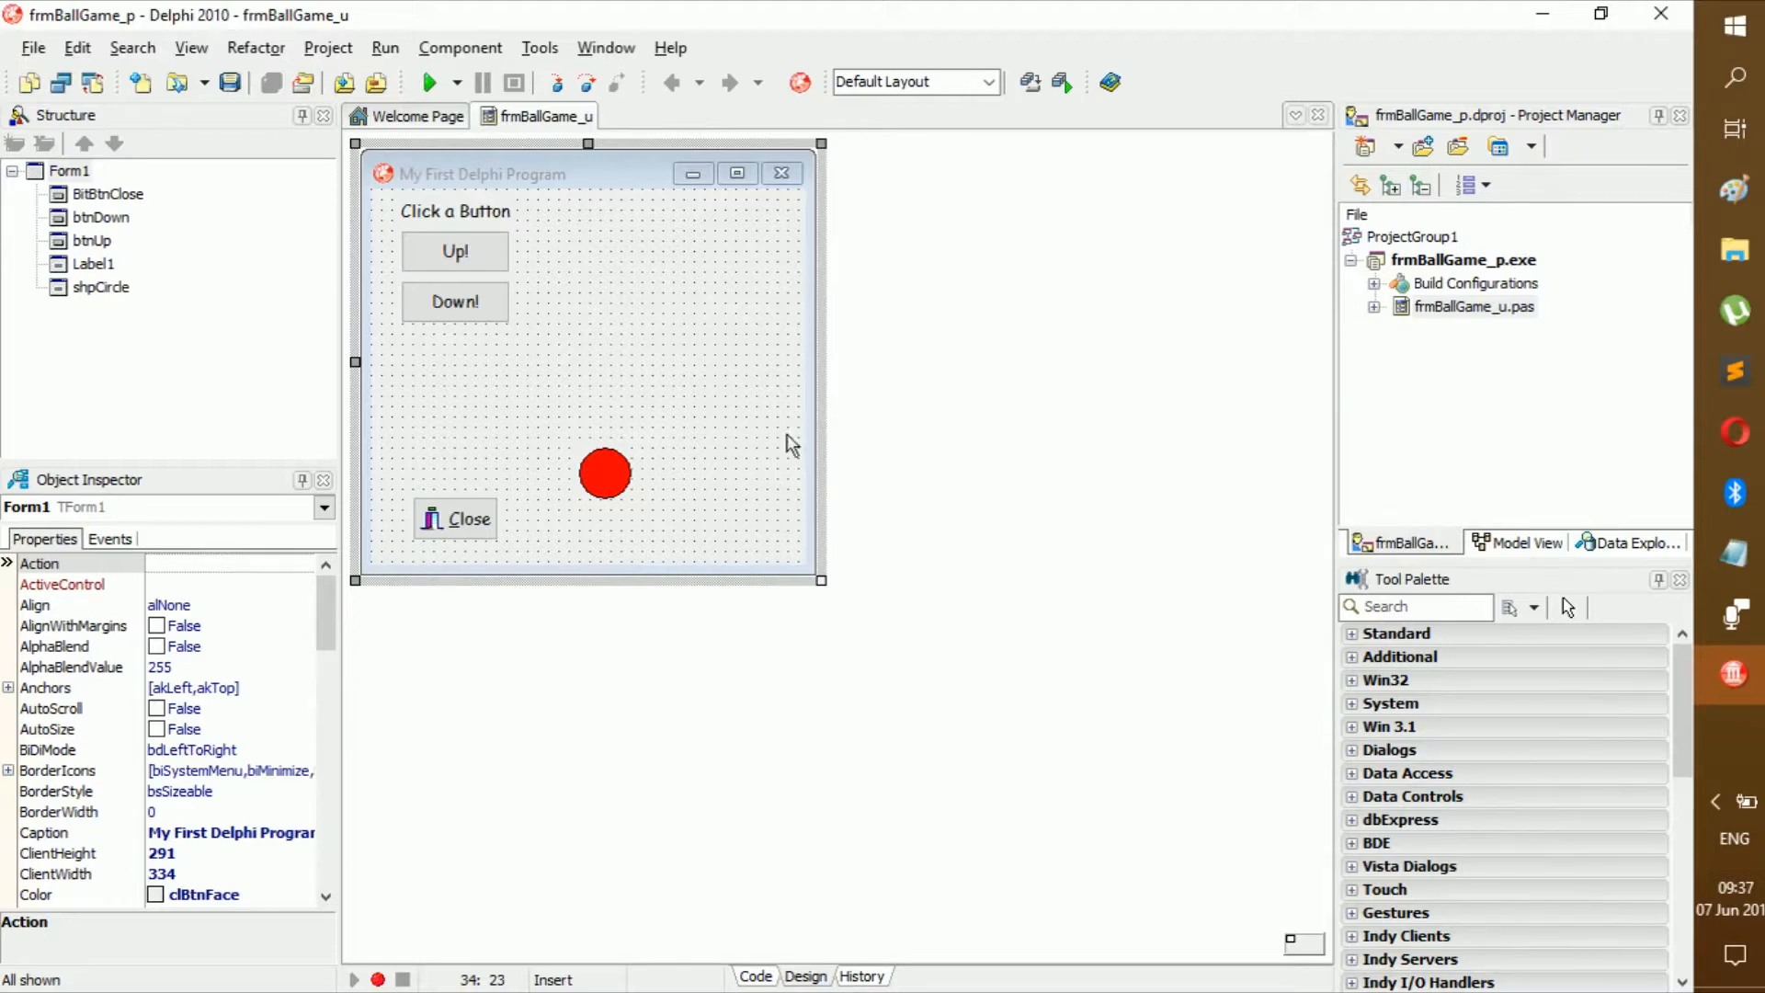
mouse_move(714, 381)
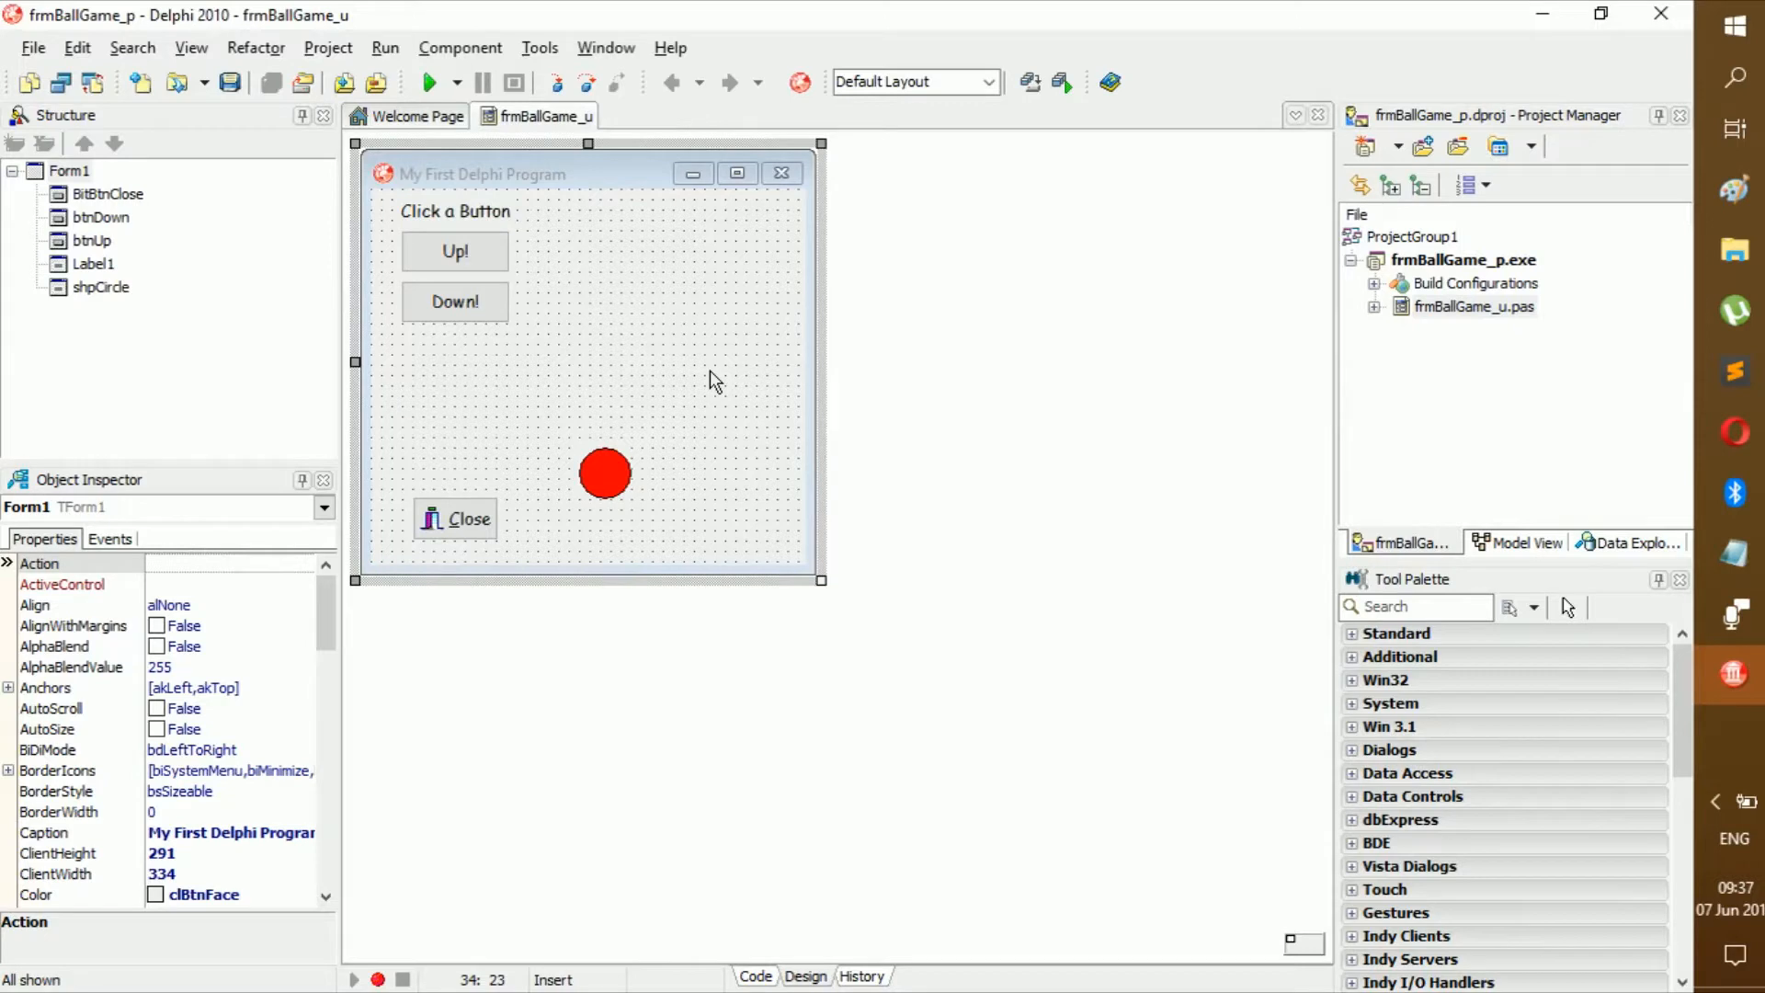
left_click(754, 977)
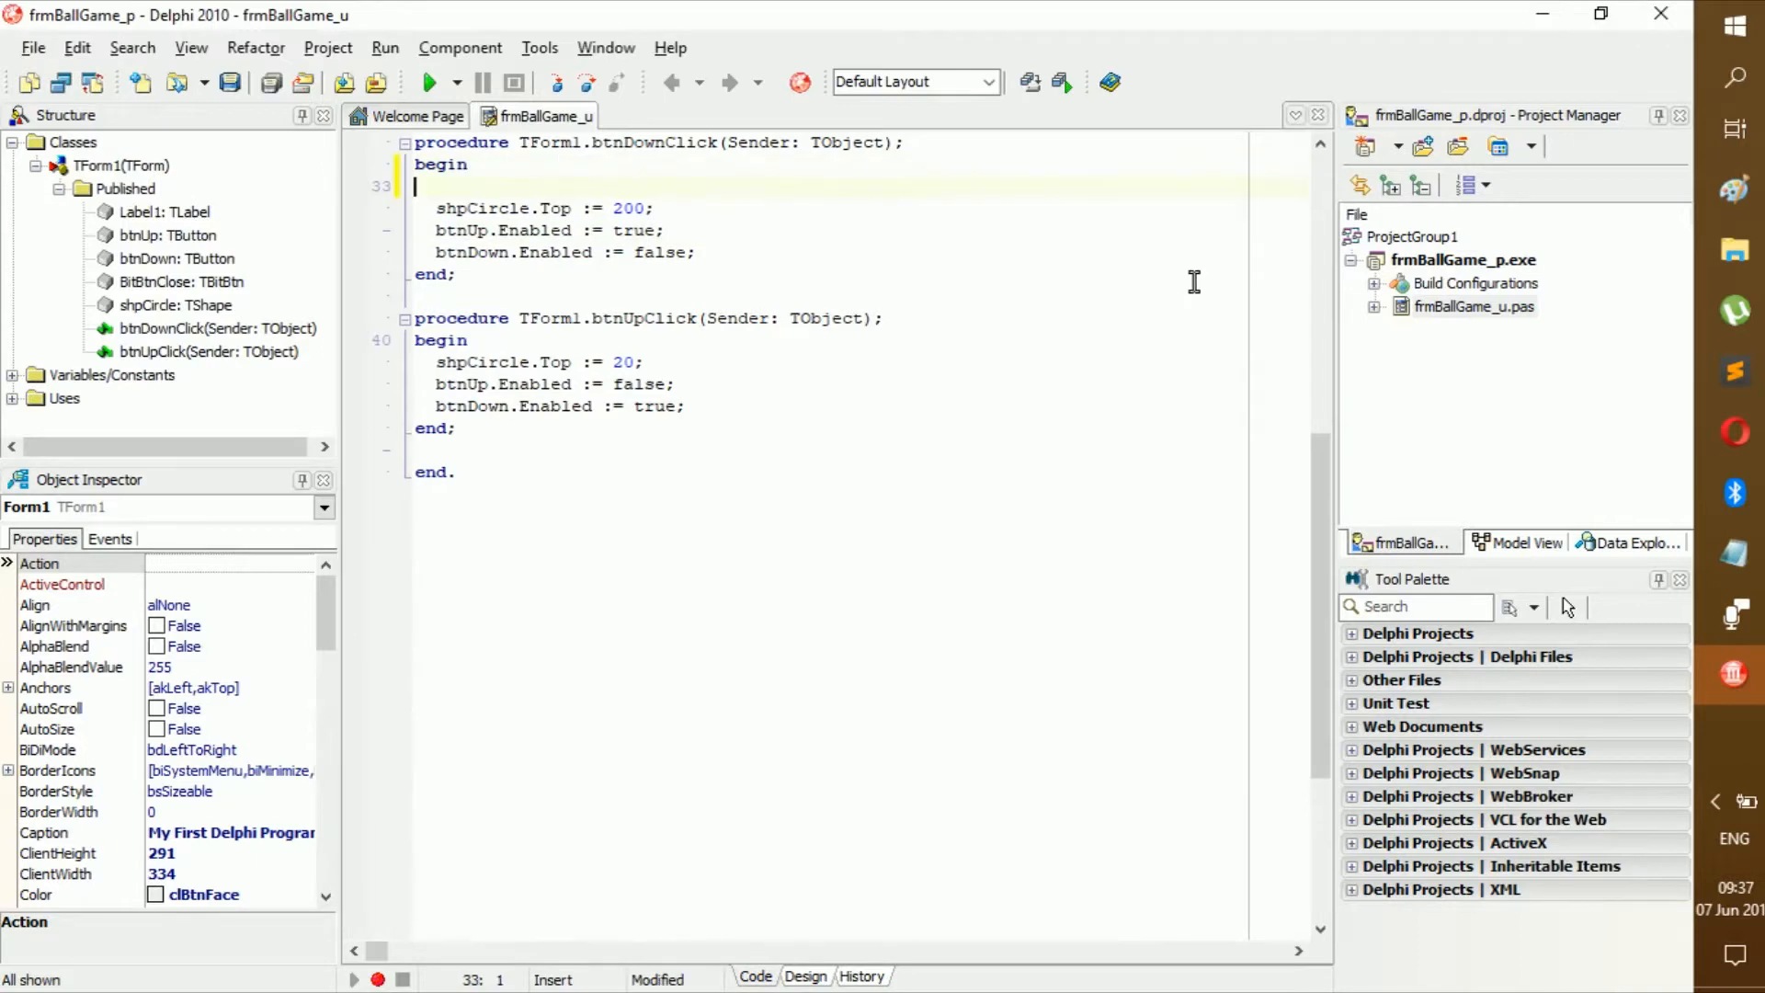
mouse_move(1140, 297)
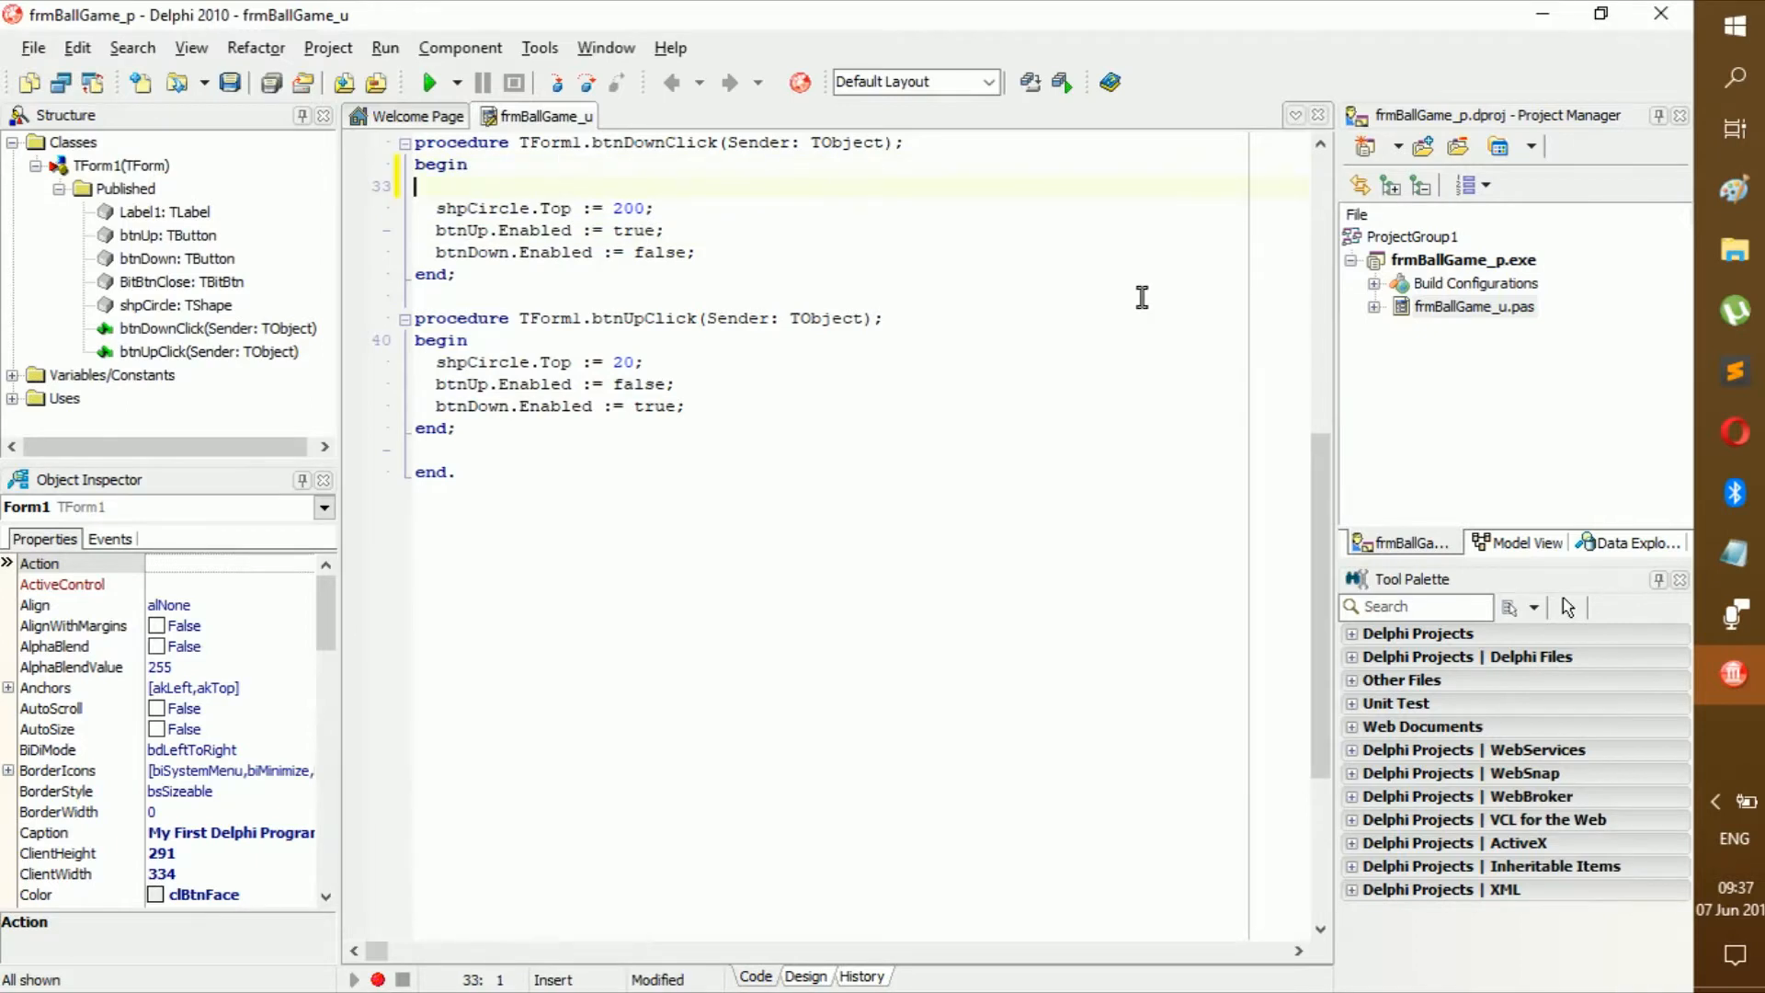
mouse_move(723, 217)
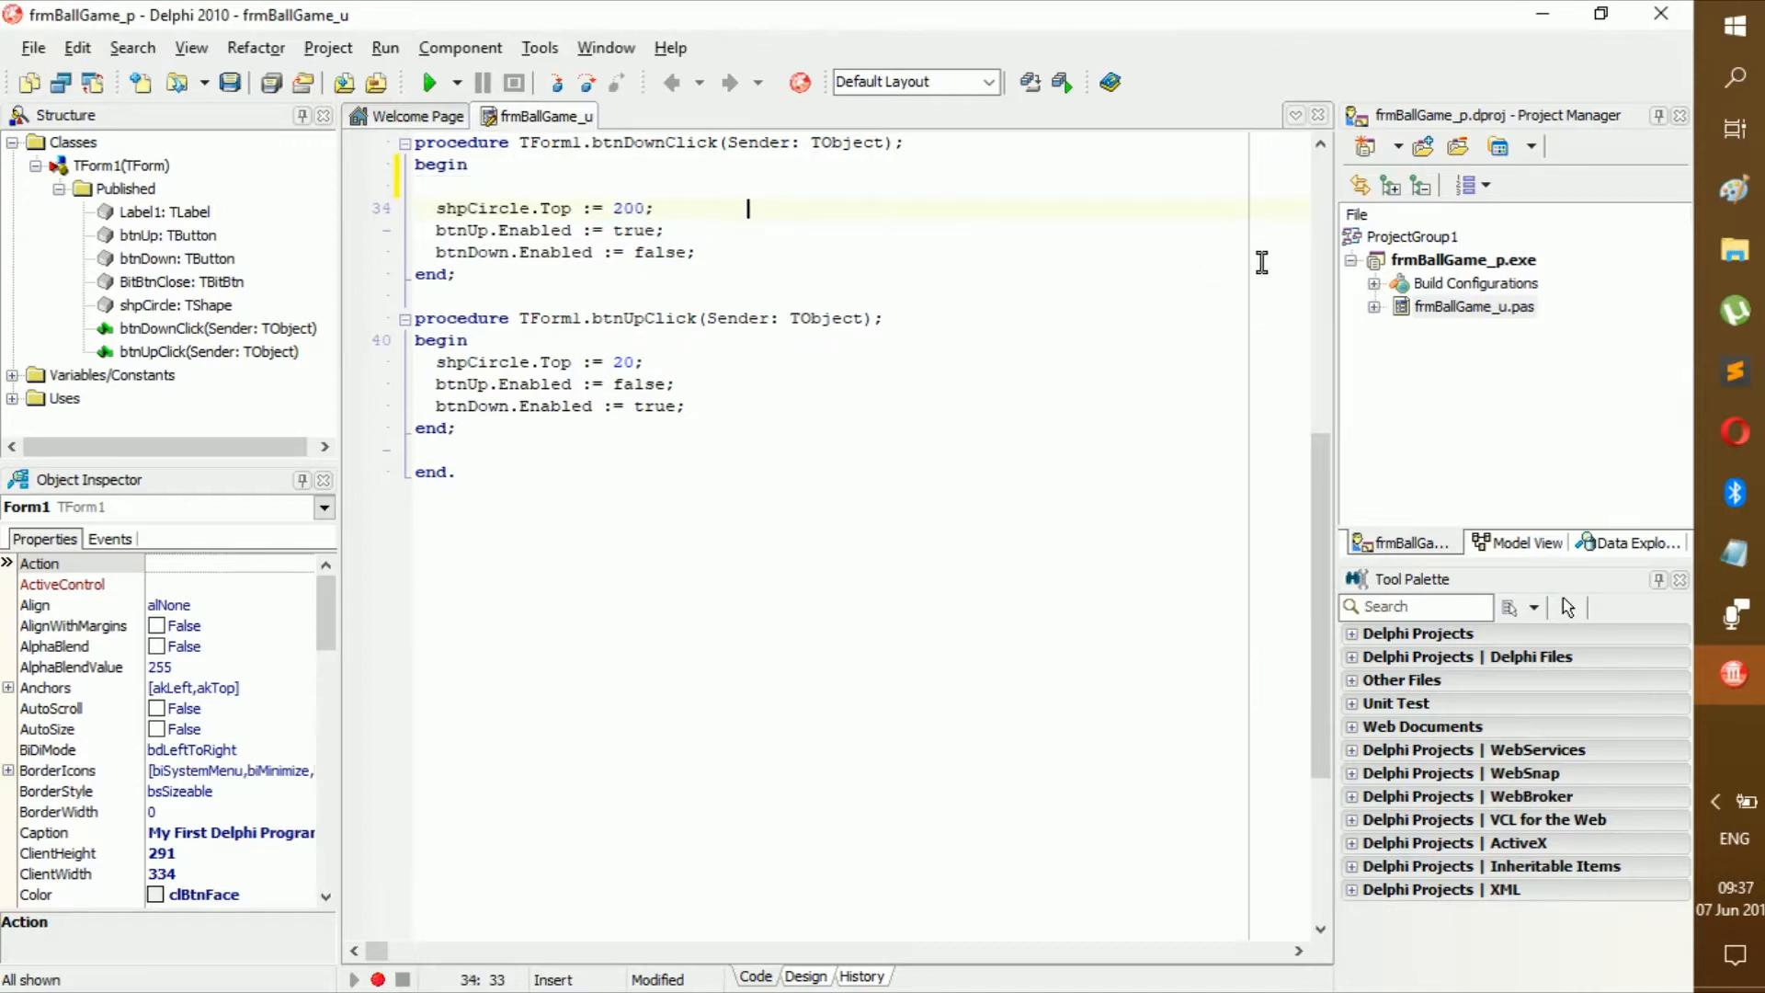
type("//")
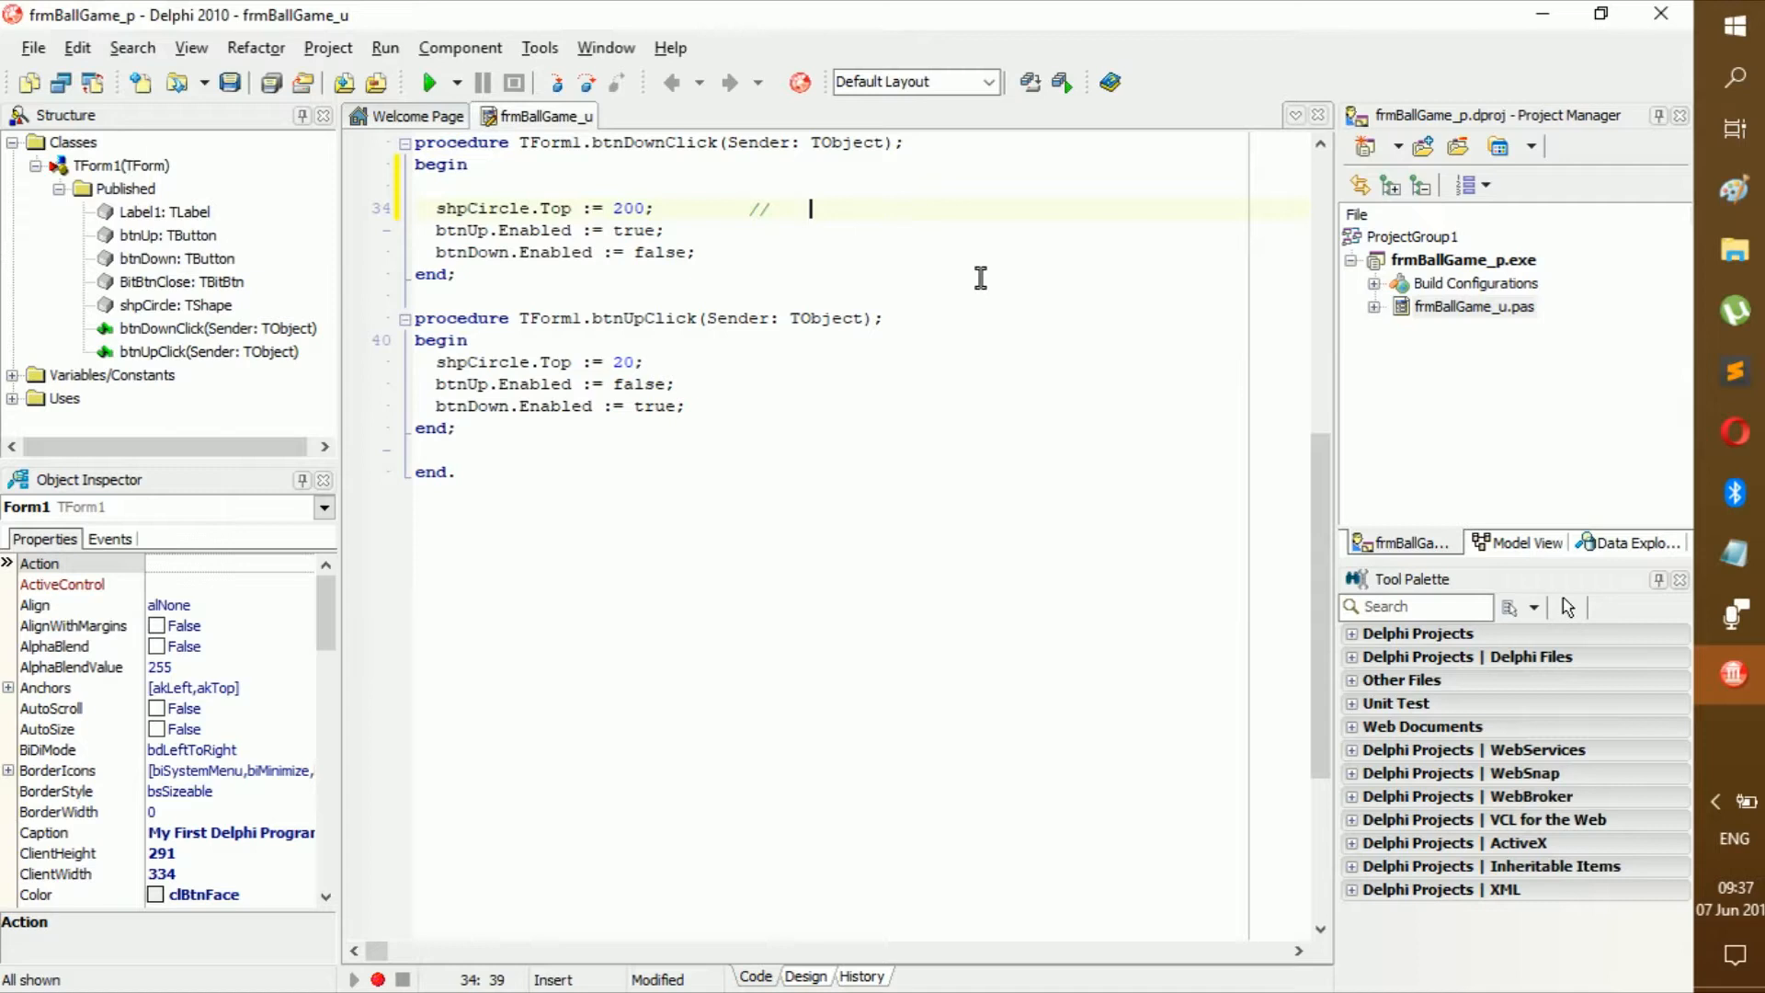
type("Sets")
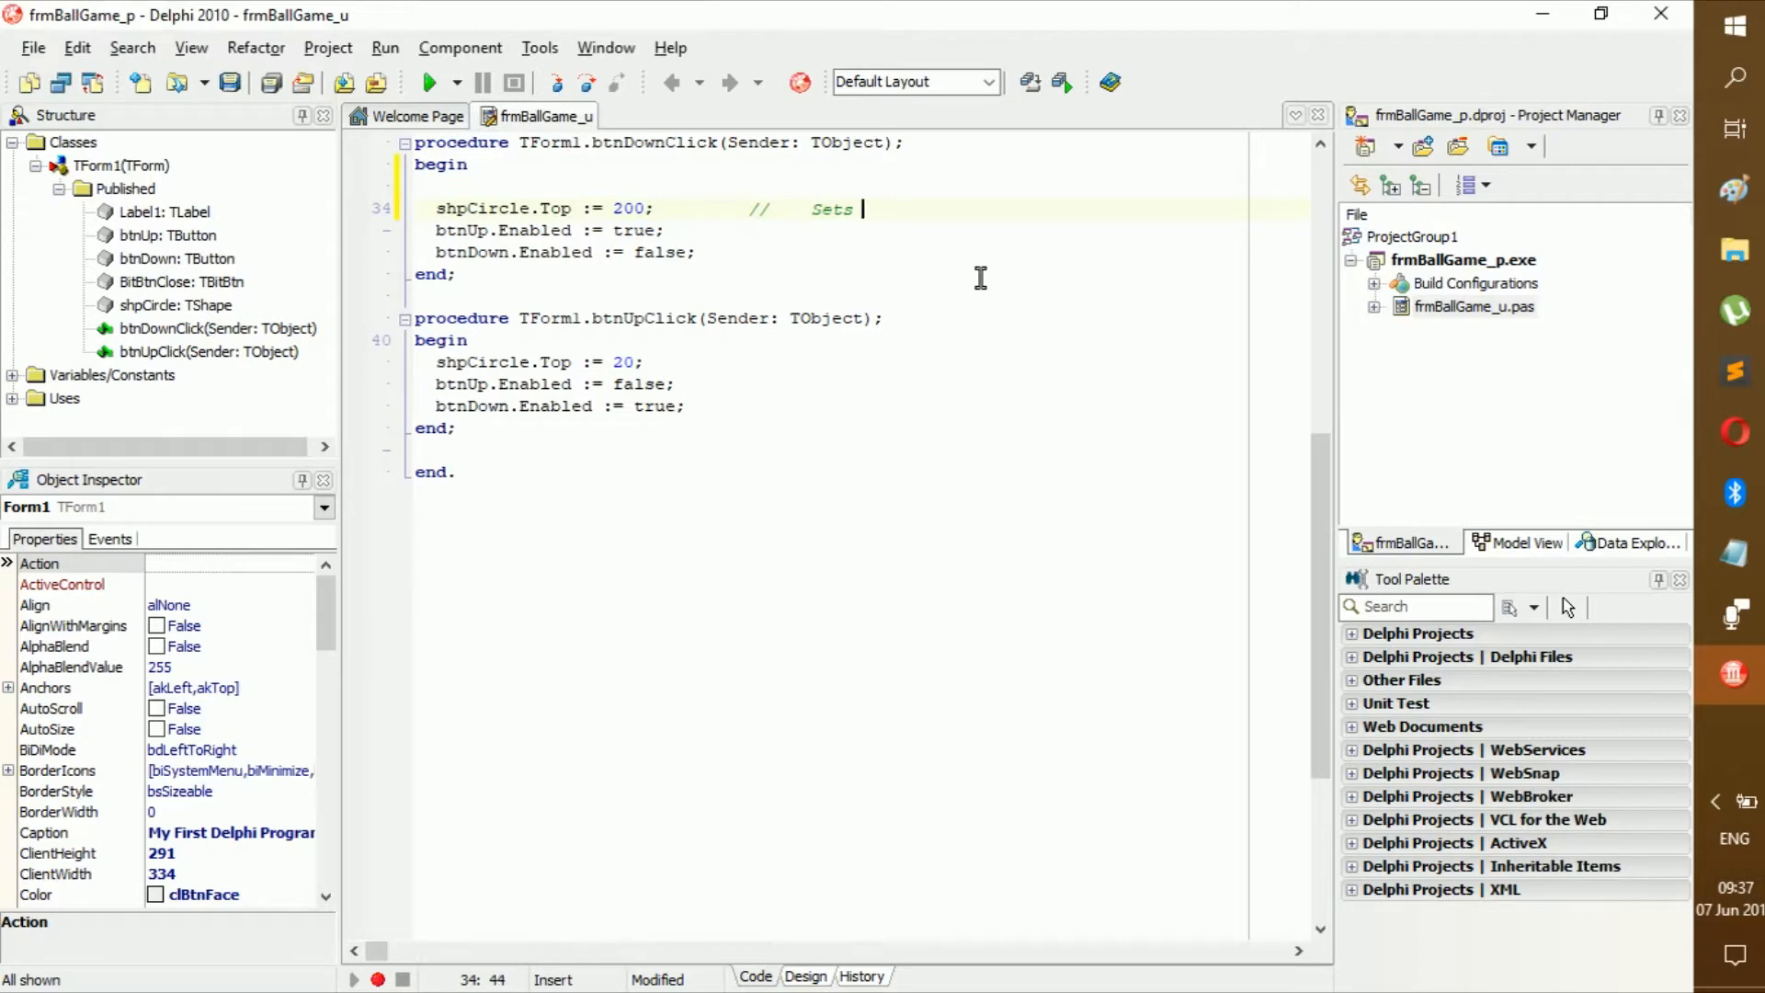
type("a")
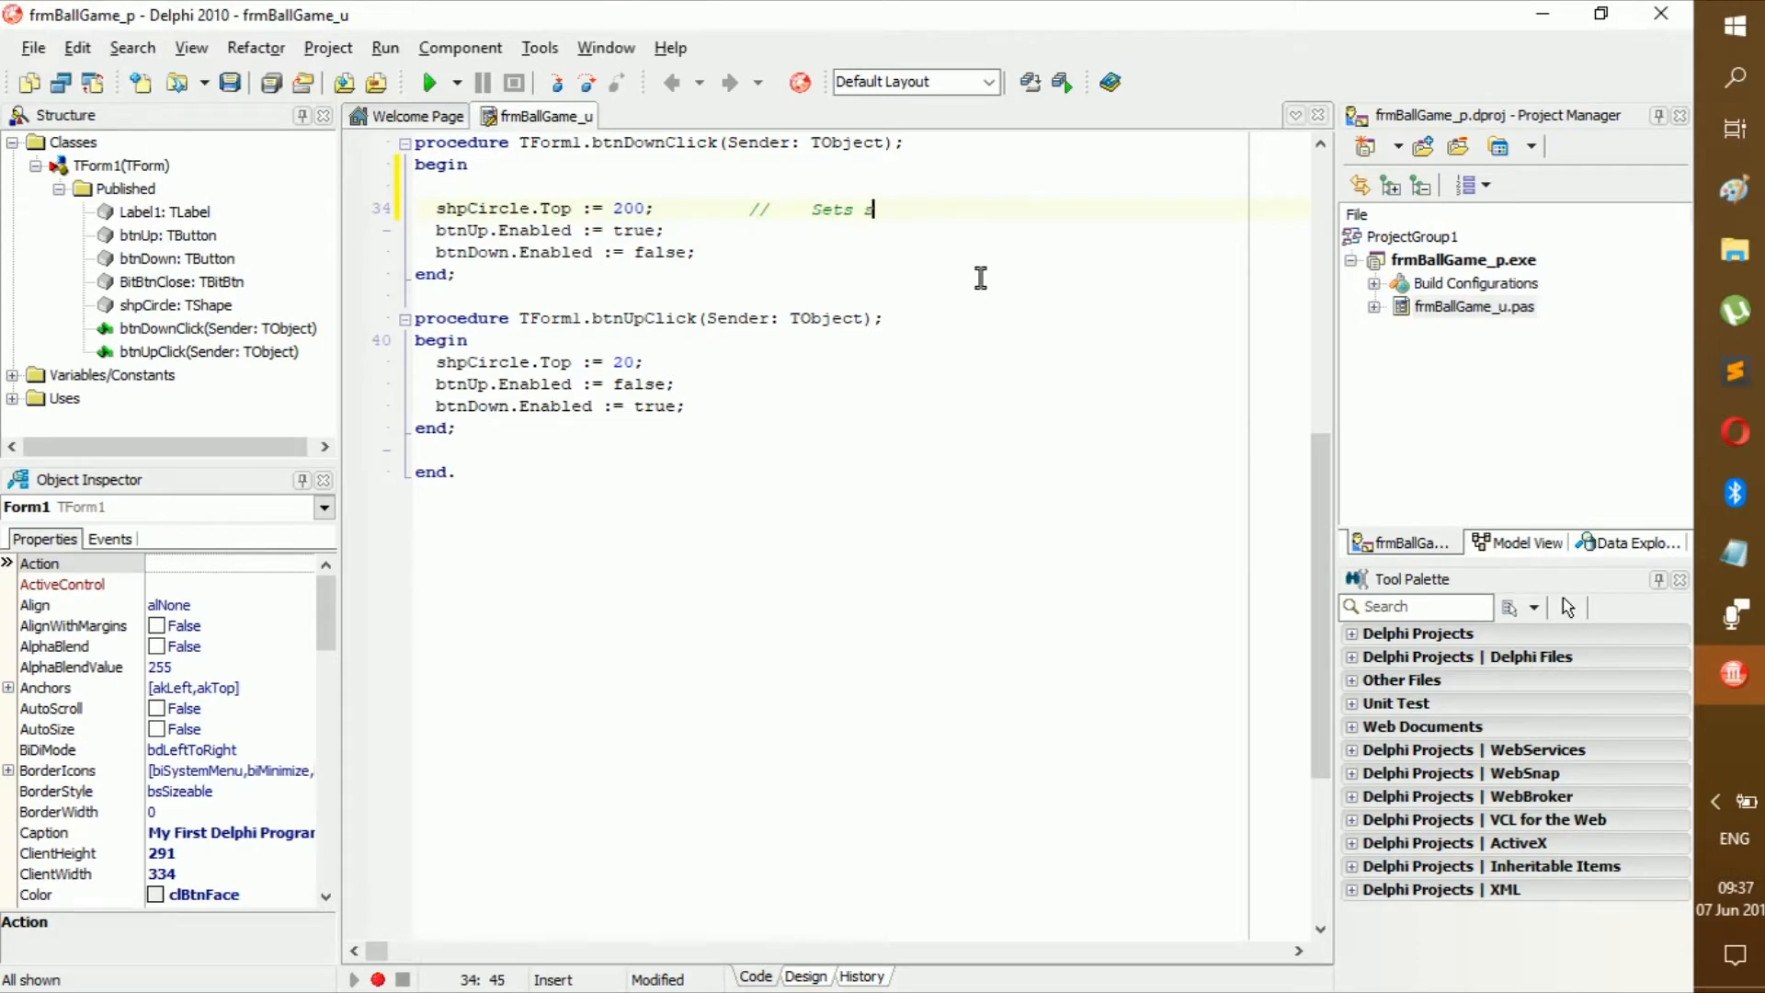
type("shape")
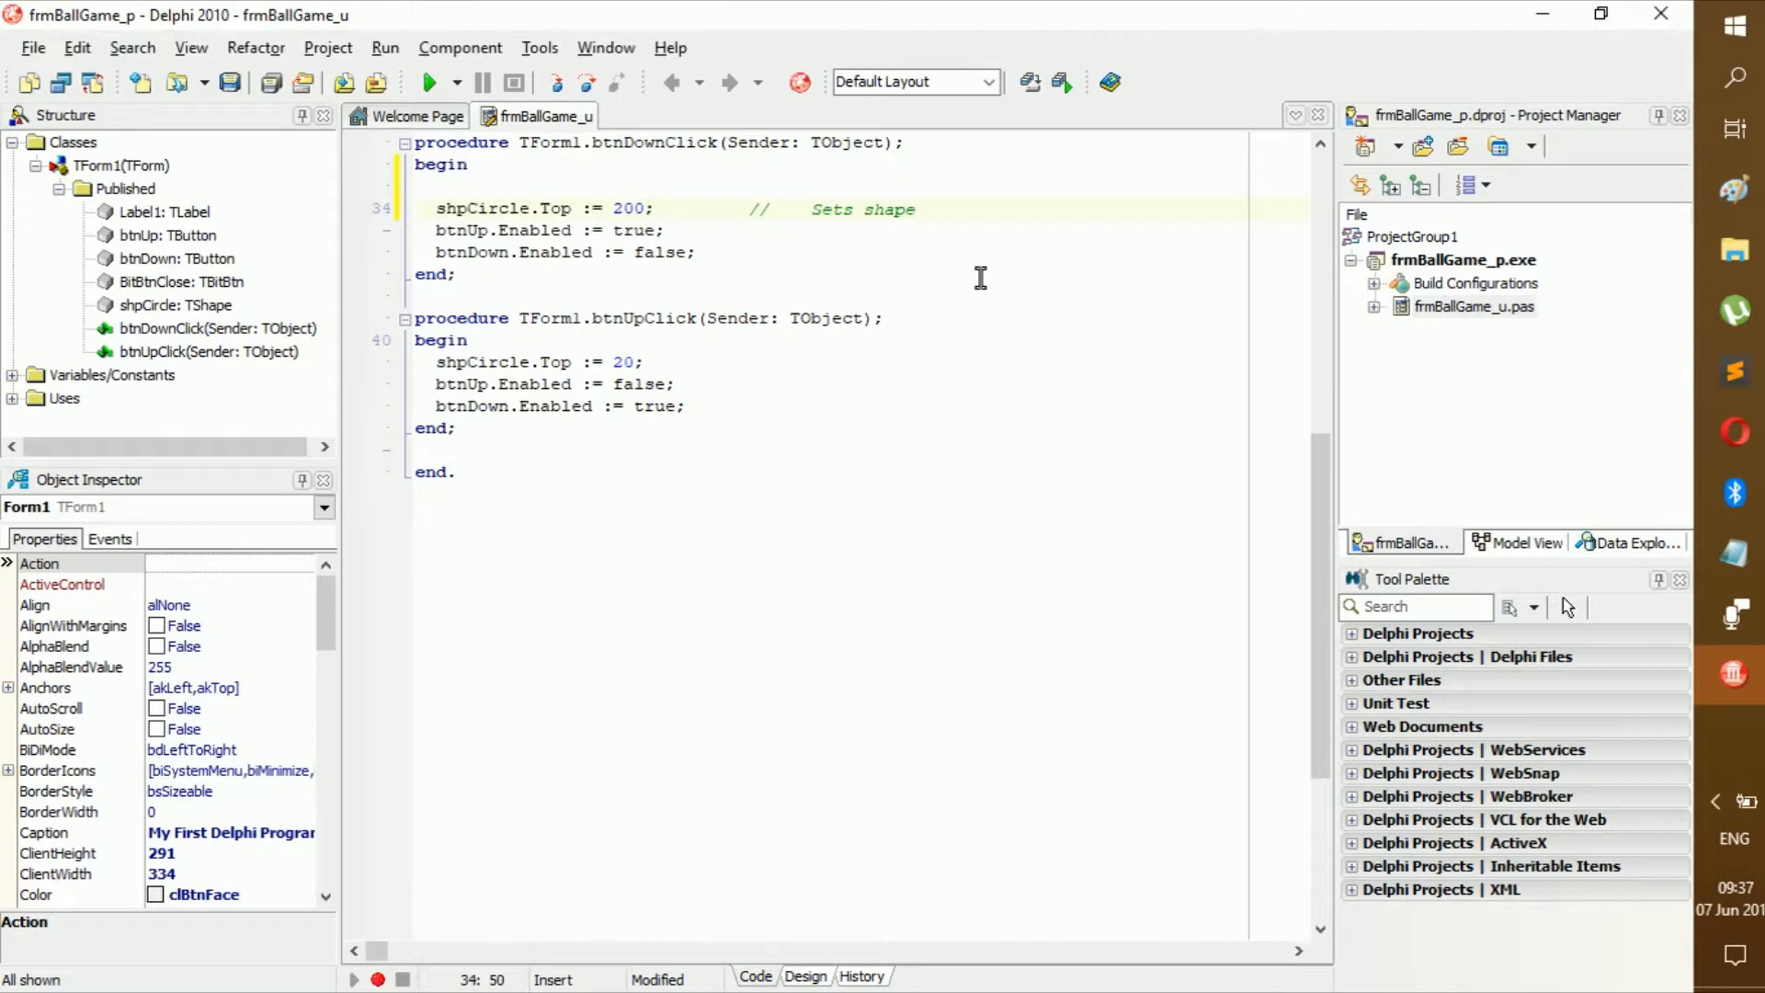
type("posit")
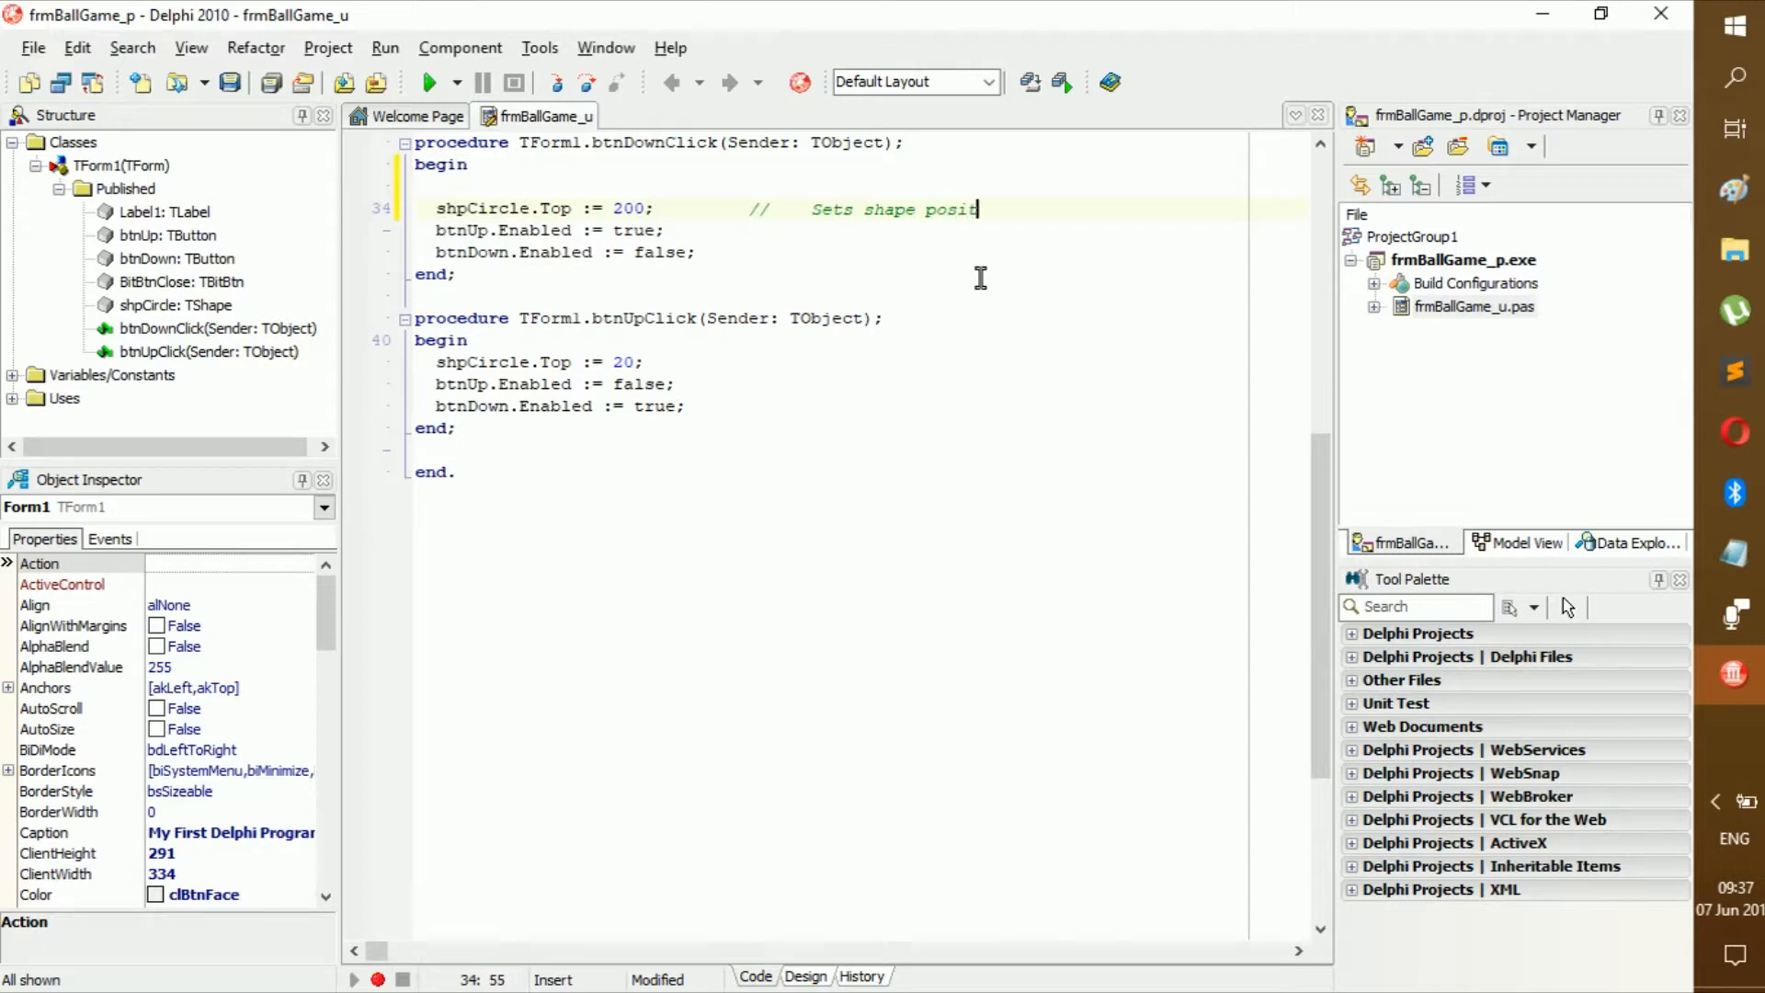
type("ion")
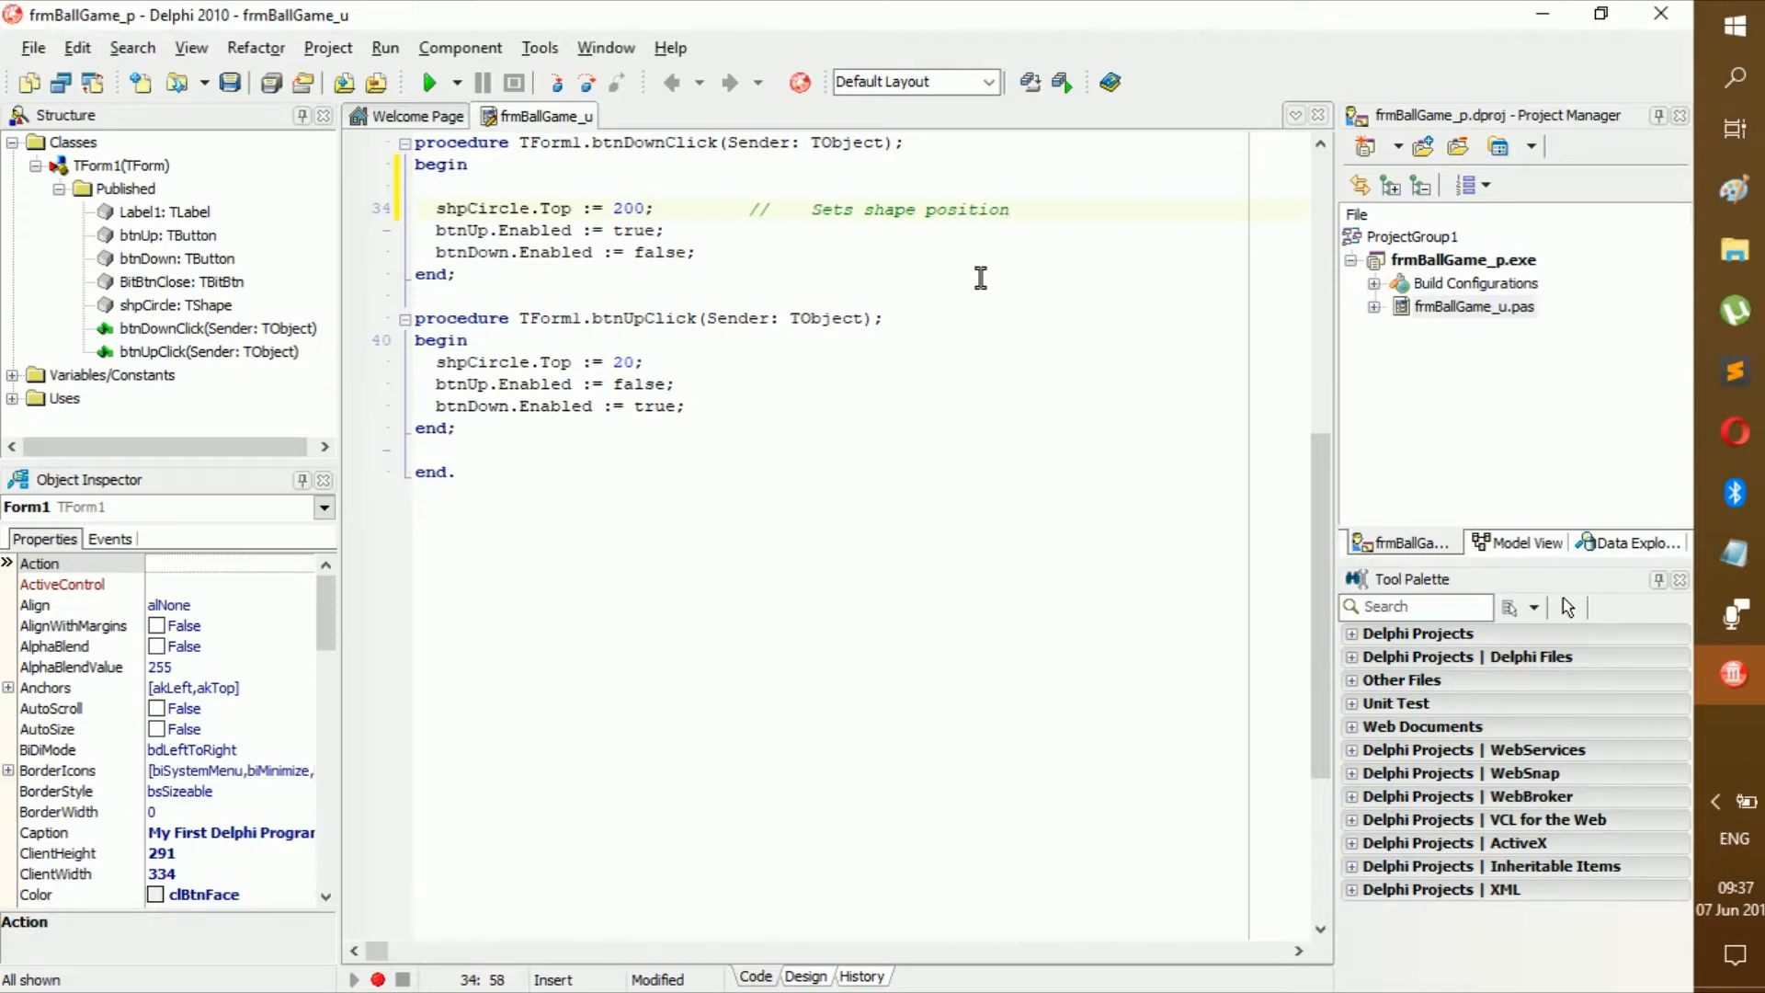
left_click(1037, 210)
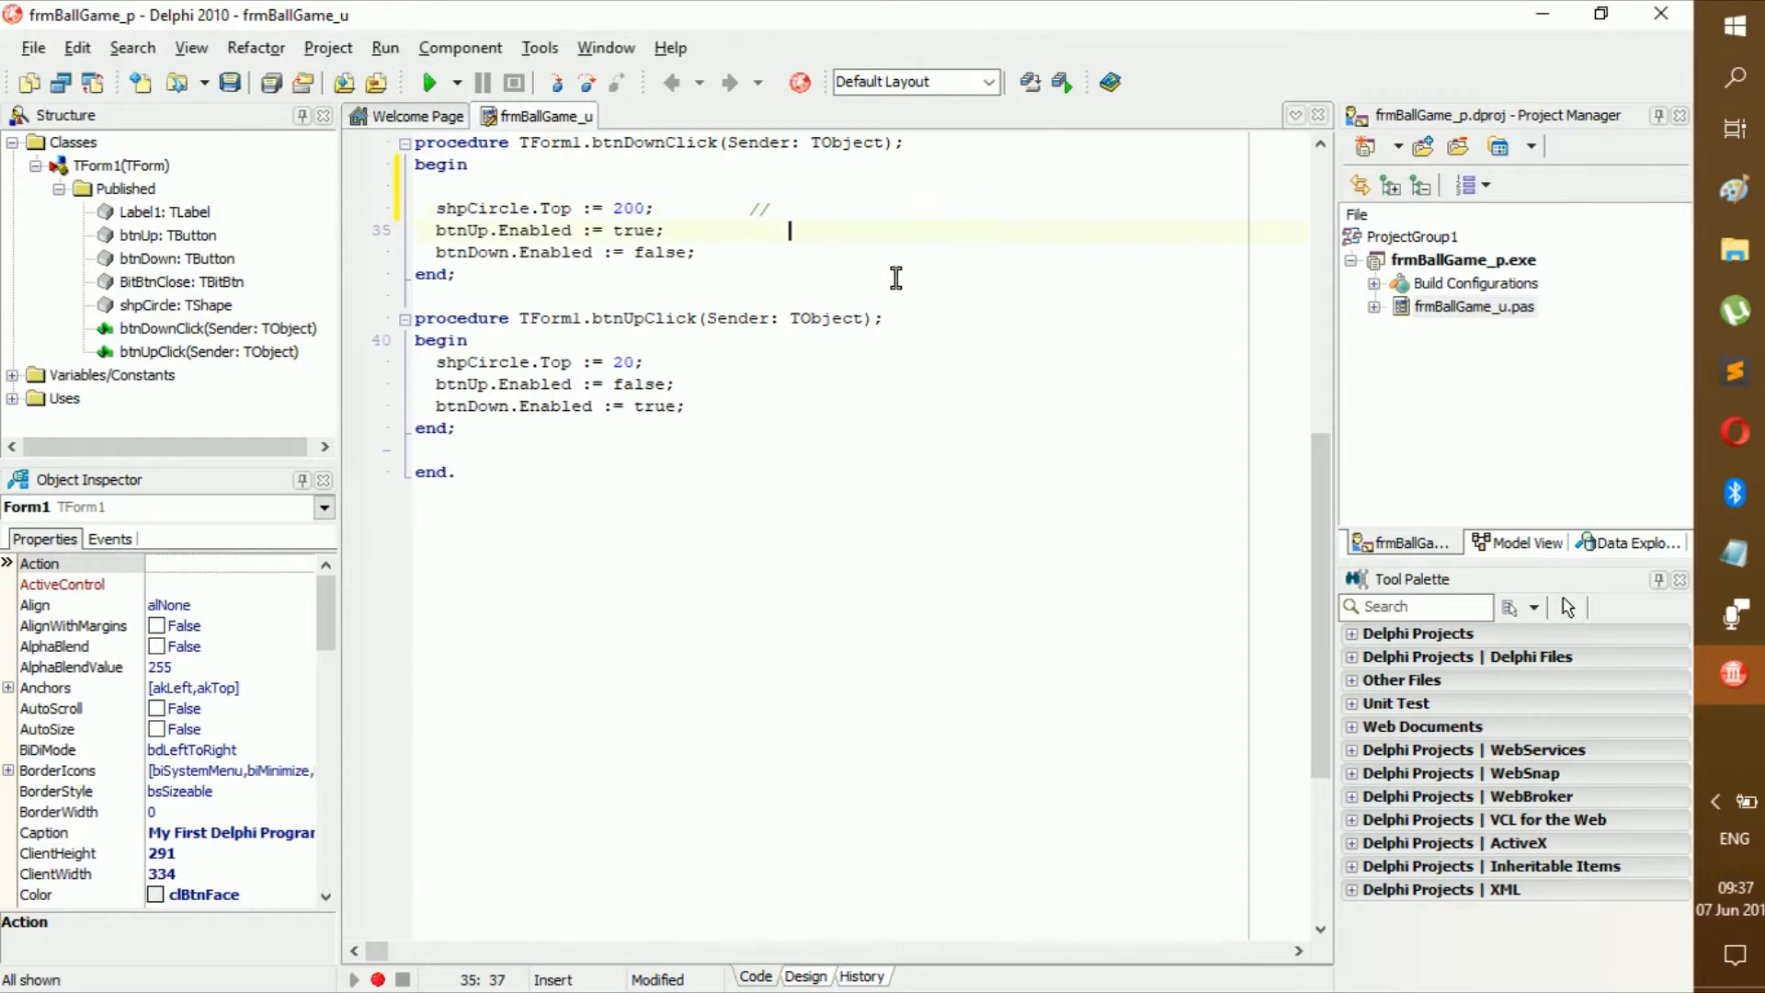
type("Sets shape position")
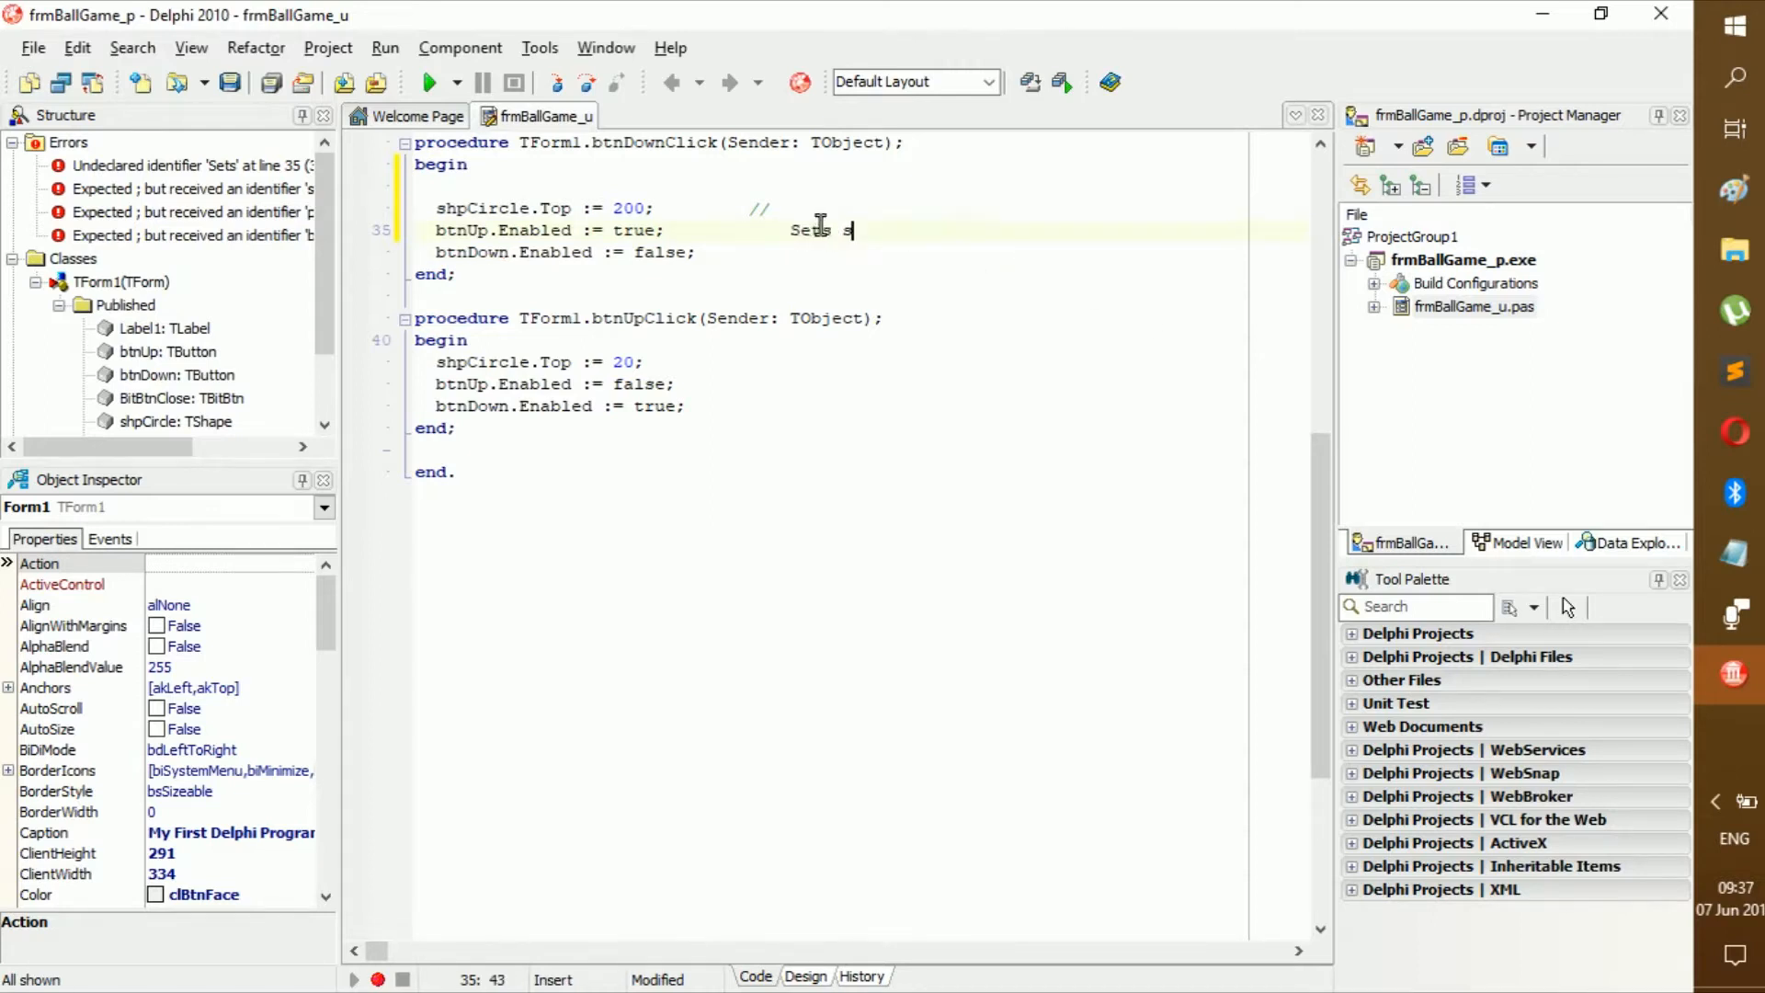
type("hape position")
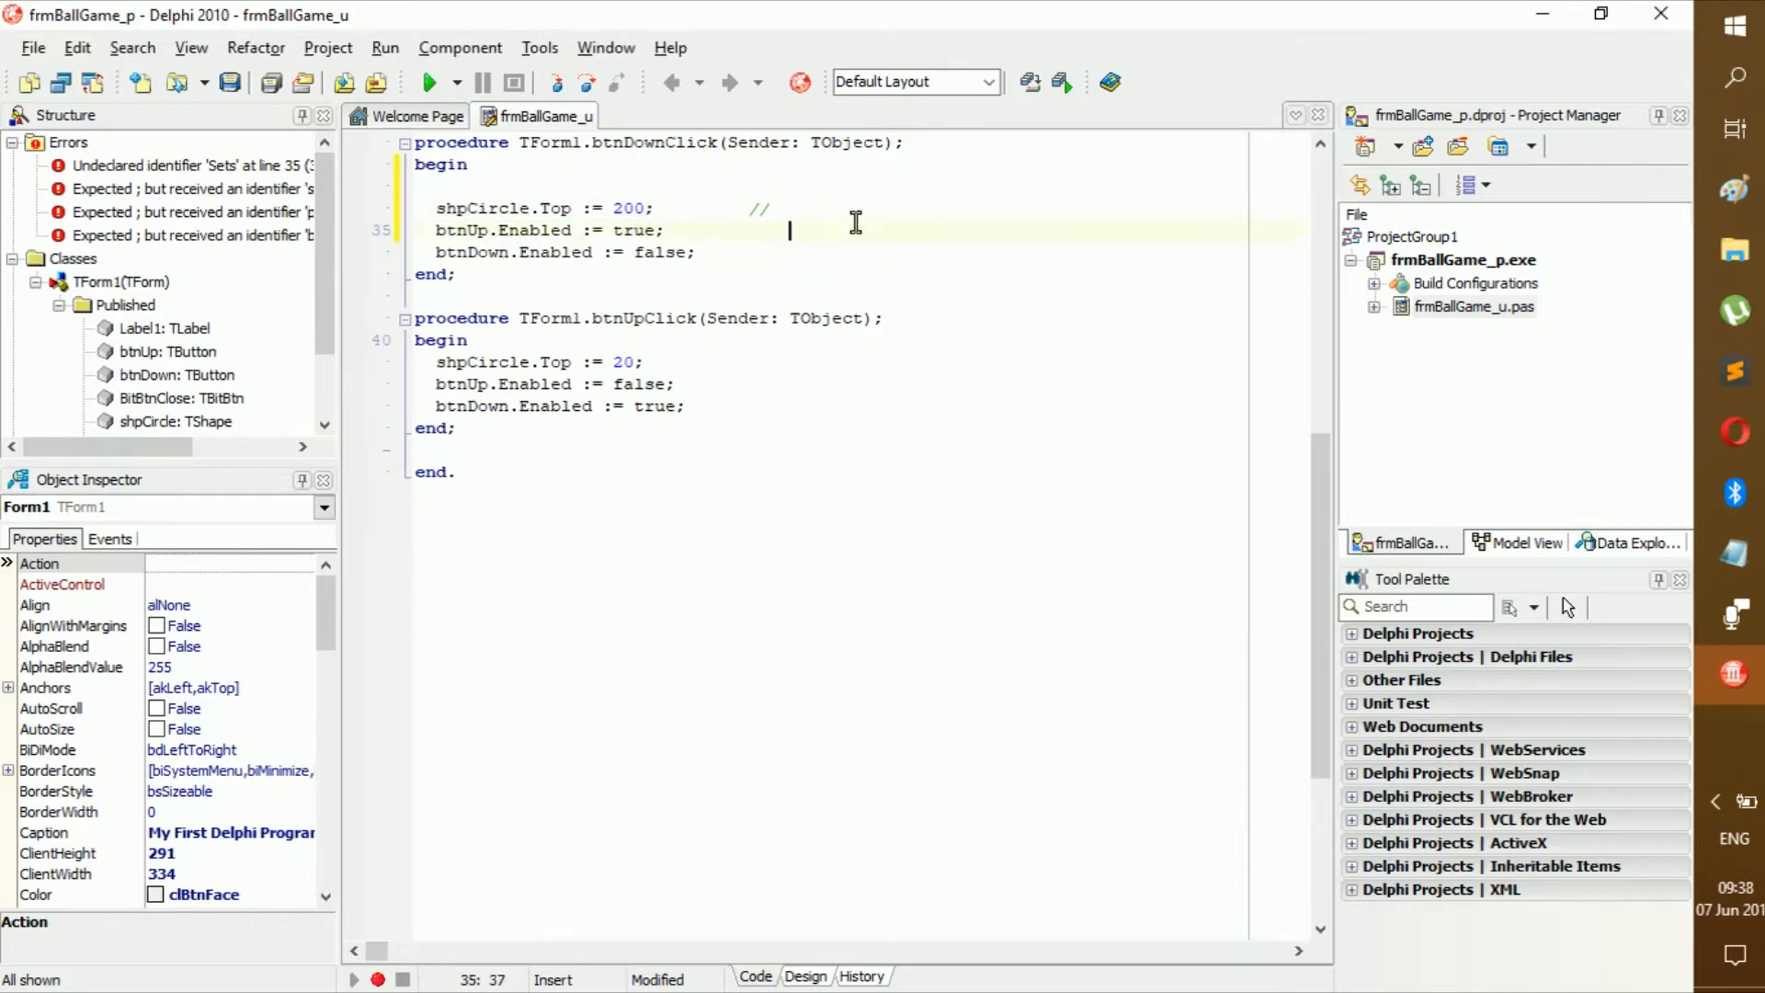
type("Sets shape position")
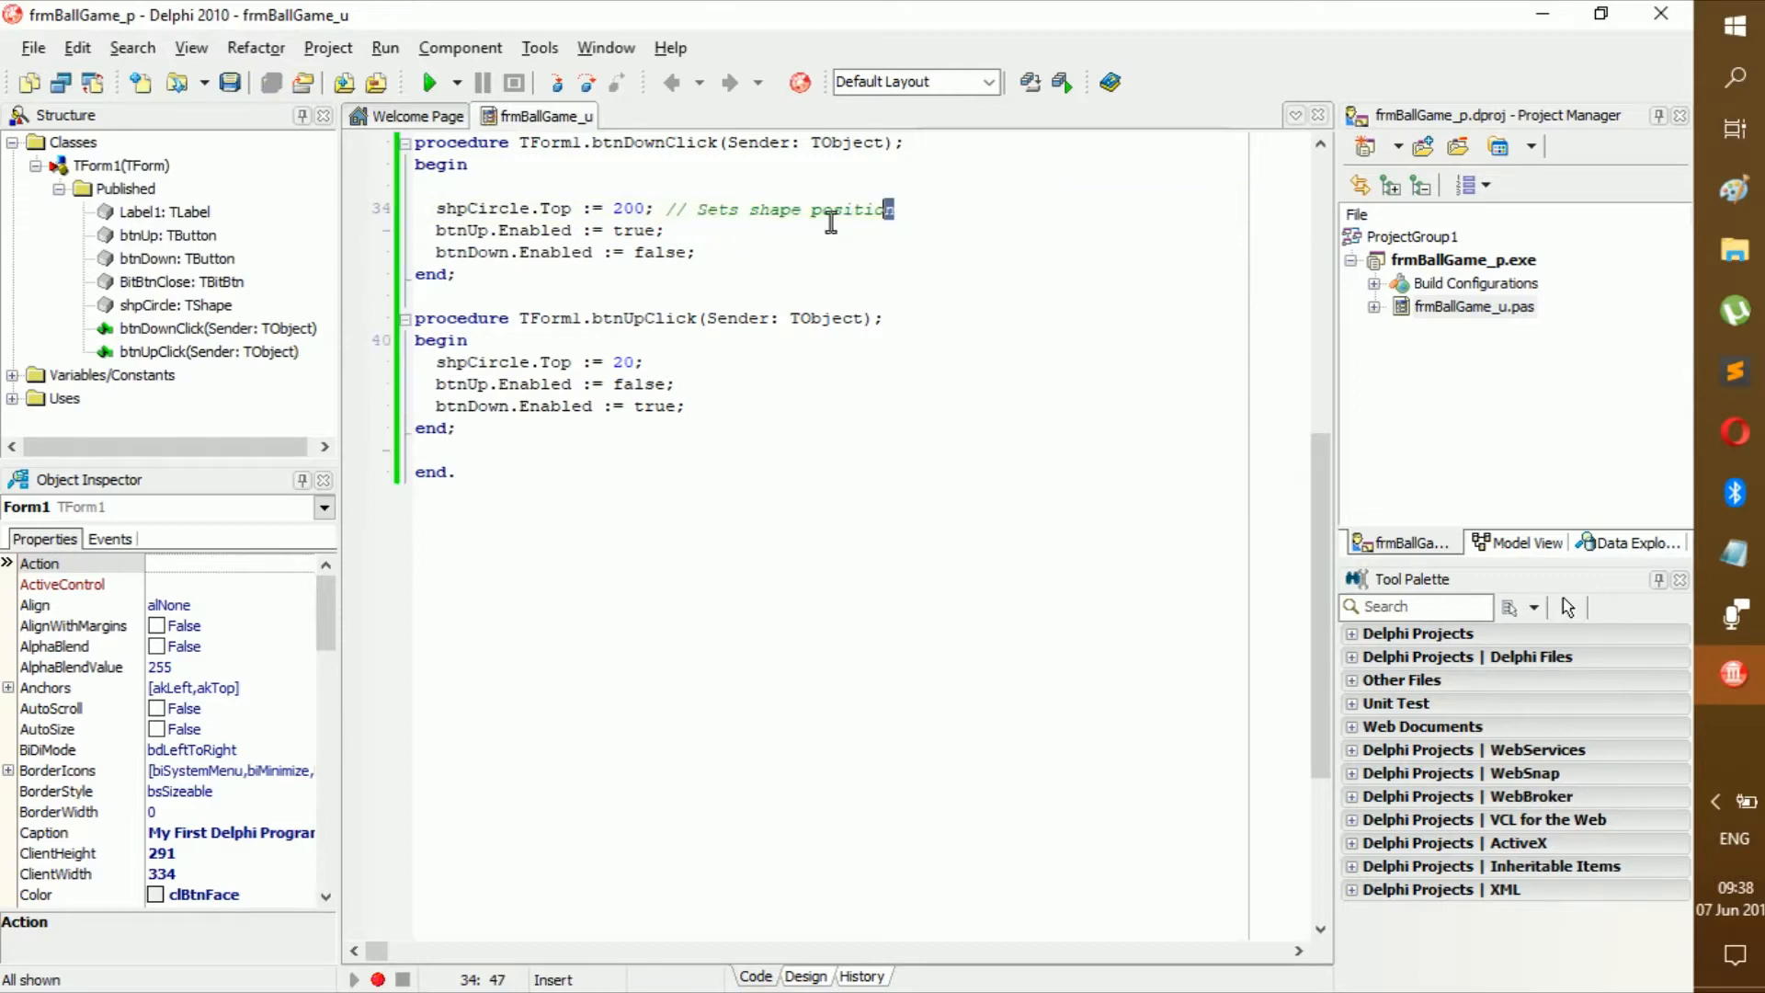
left_click_drag(893, 207, 666, 207)
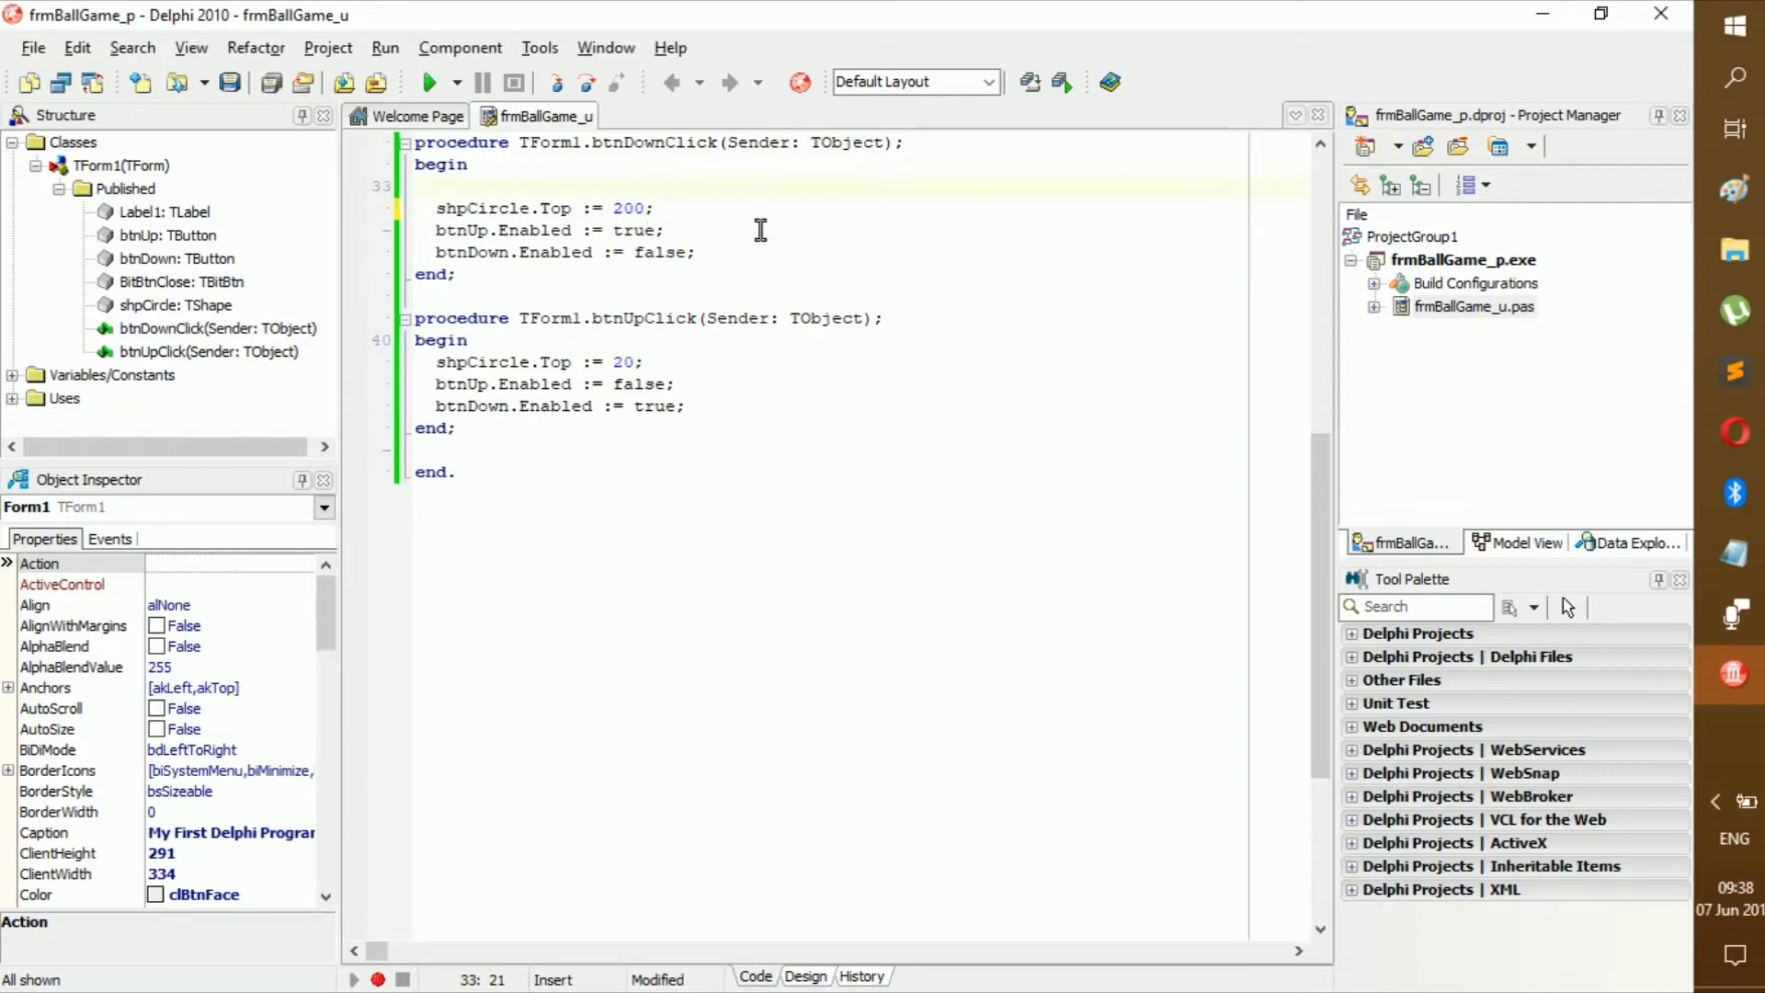
type("// Sets shape position")
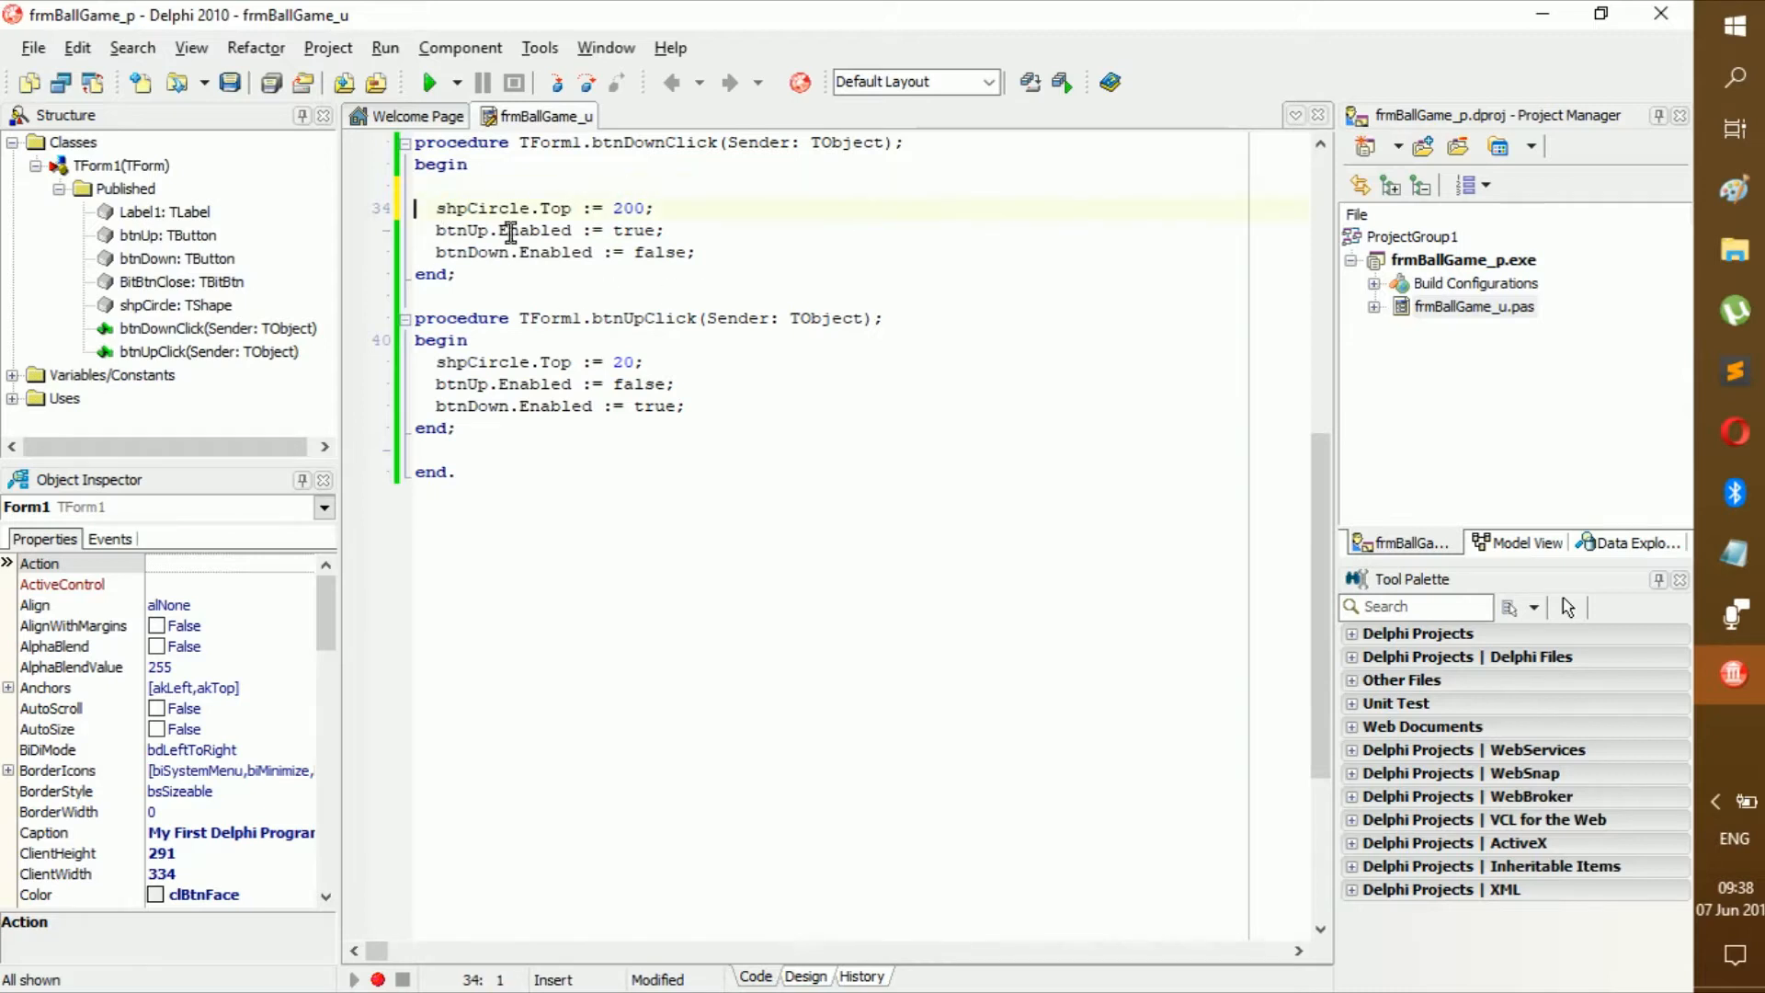
type("// Sets shape position")
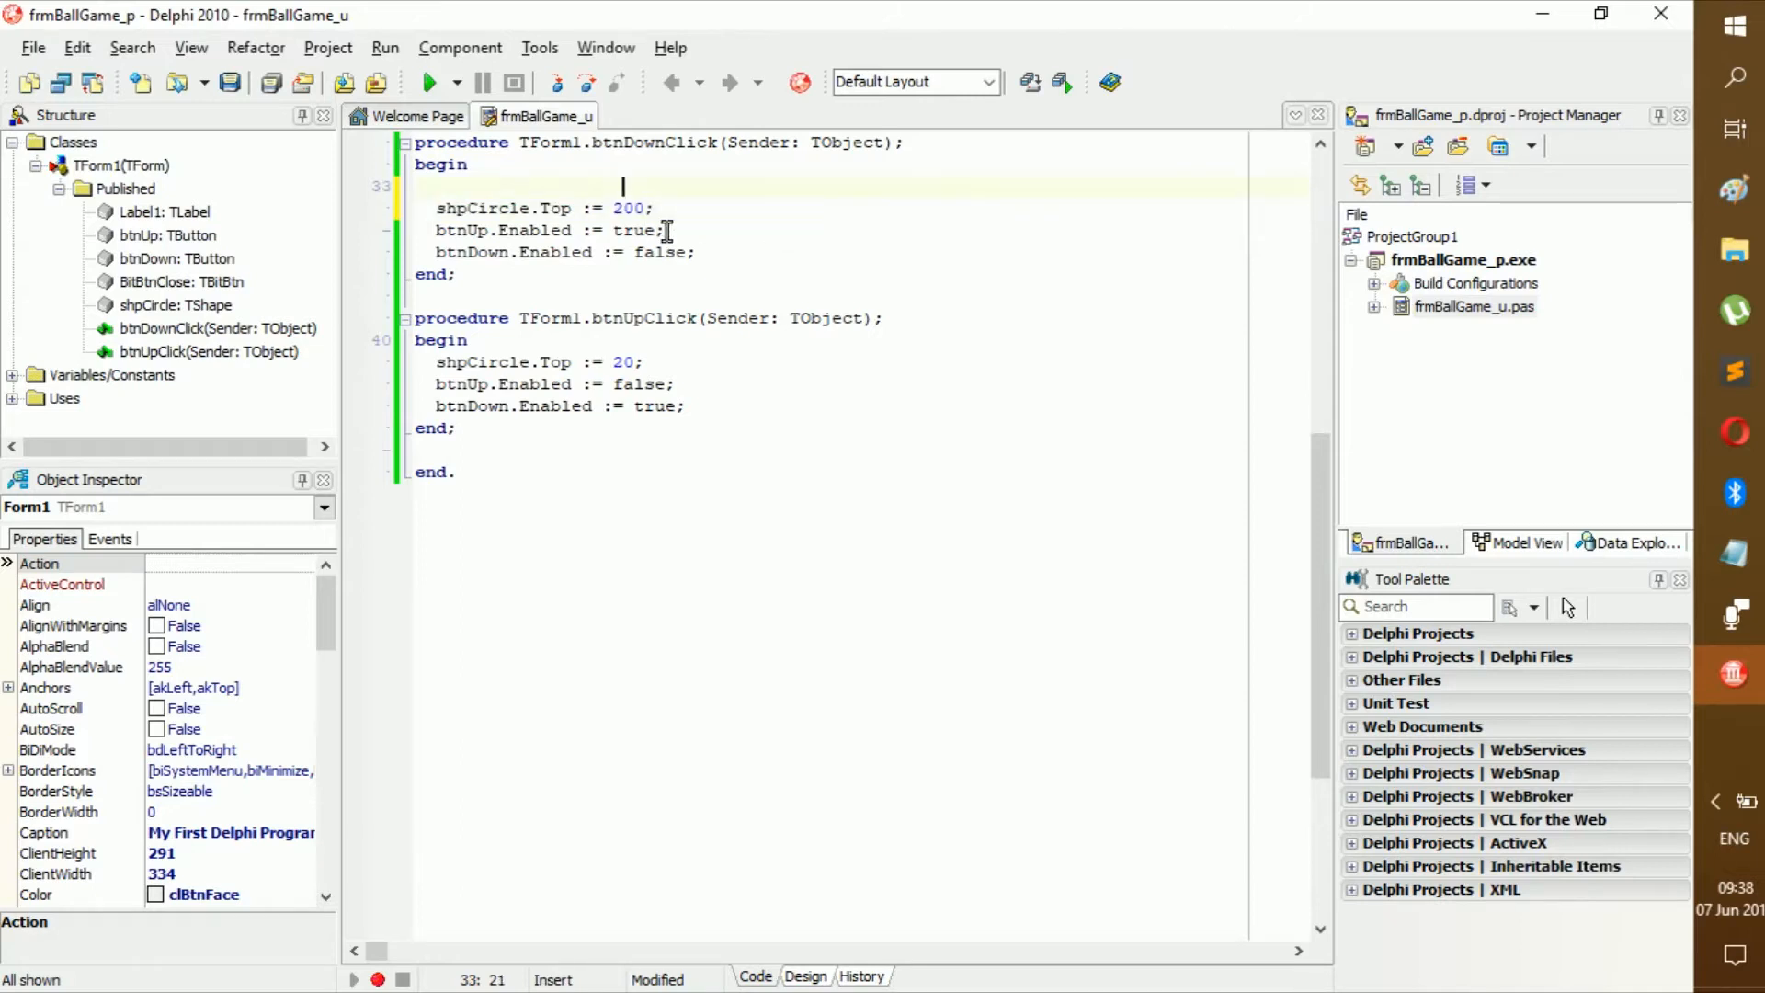
type("// Sets shape position")
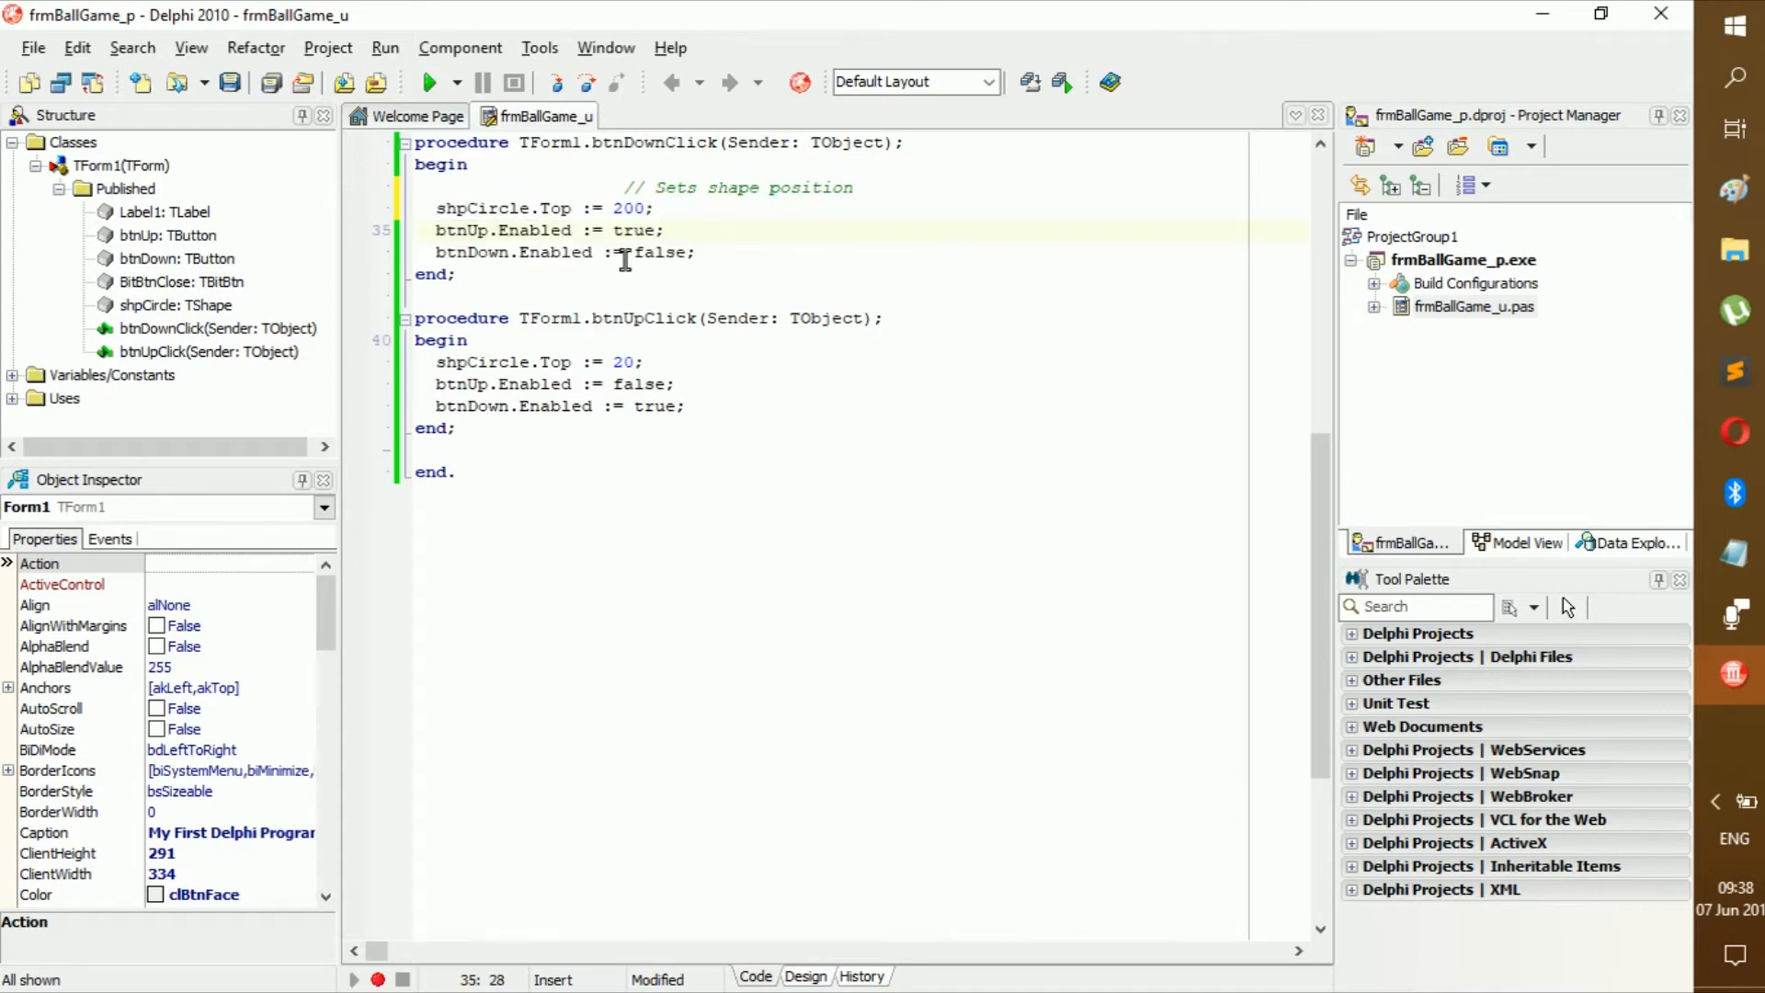
mouse_move(537, 254)
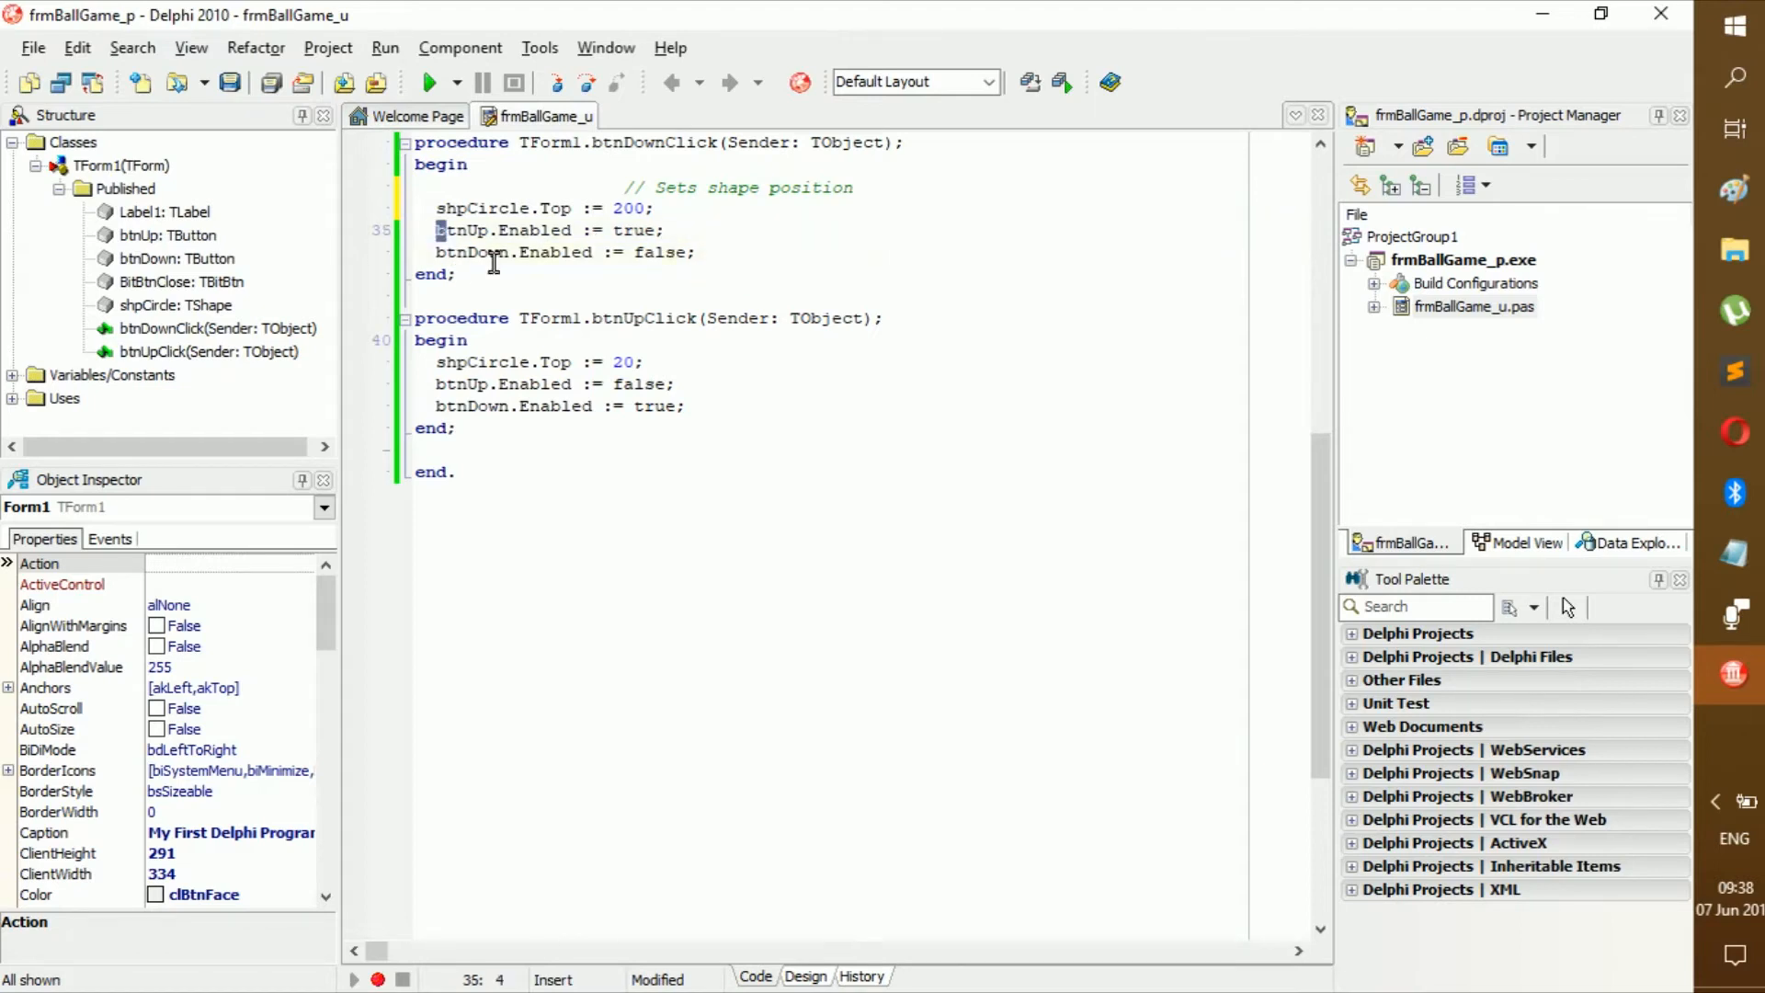
left_click_drag(438, 230, 699, 252)
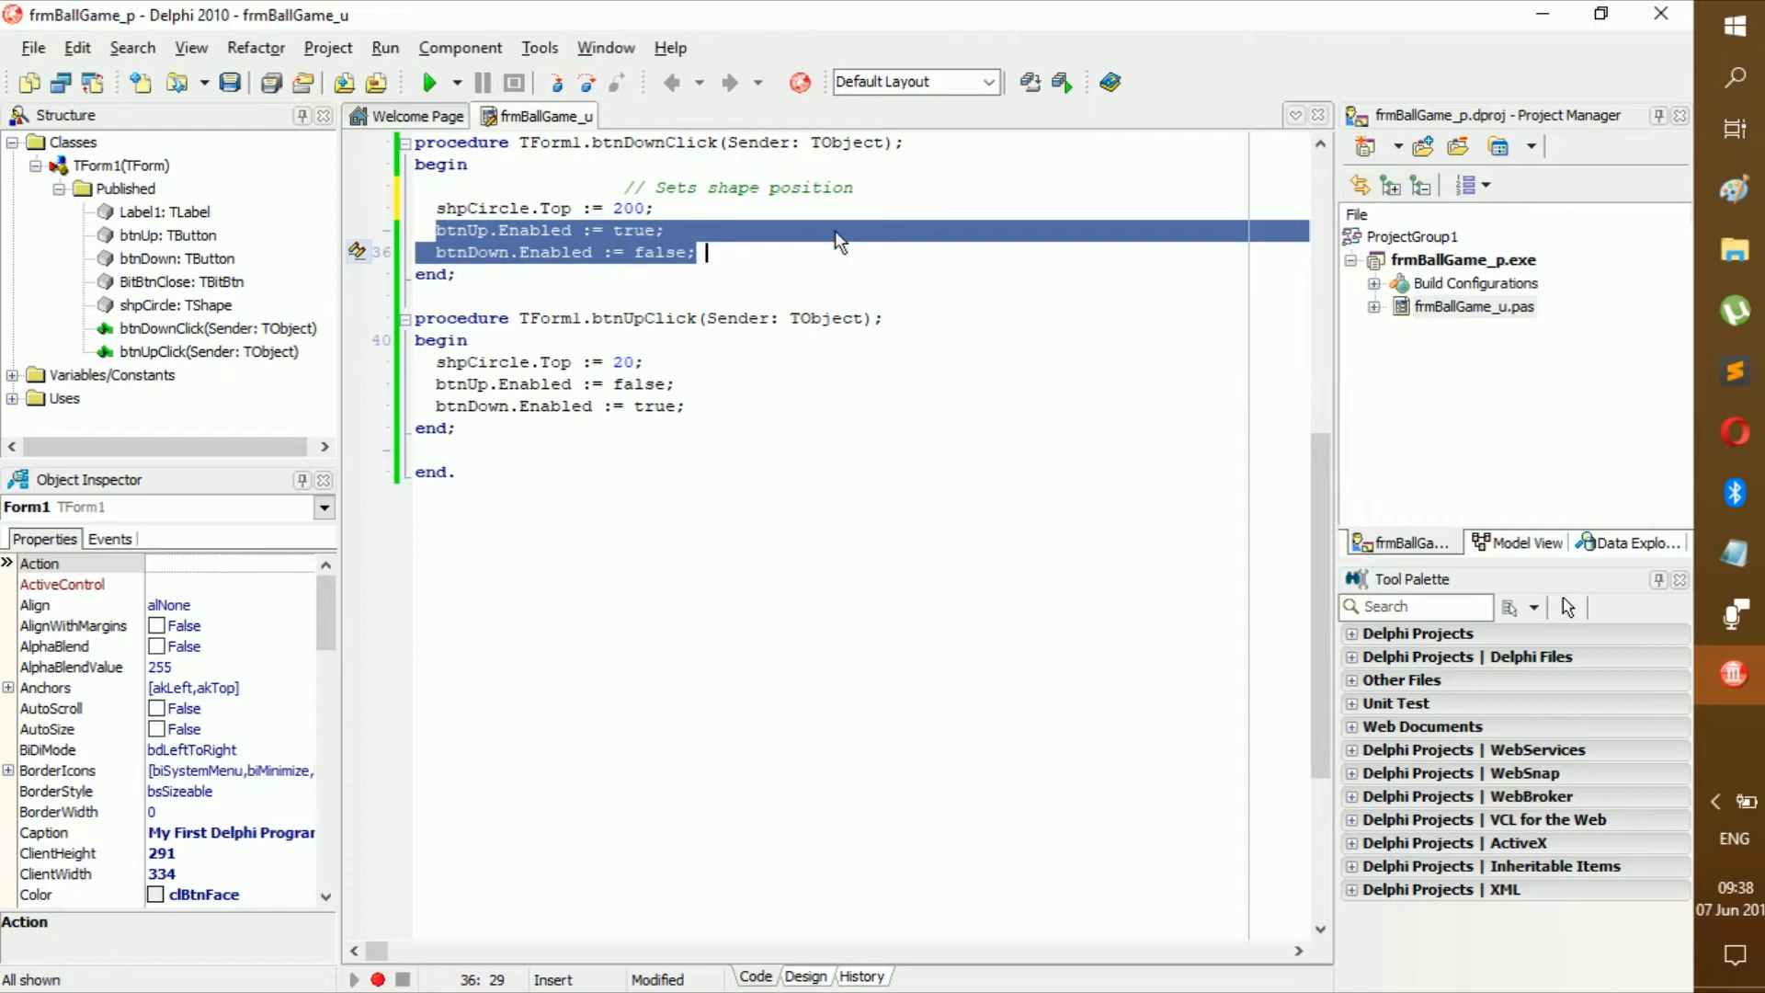
mouse_move(839, 239)
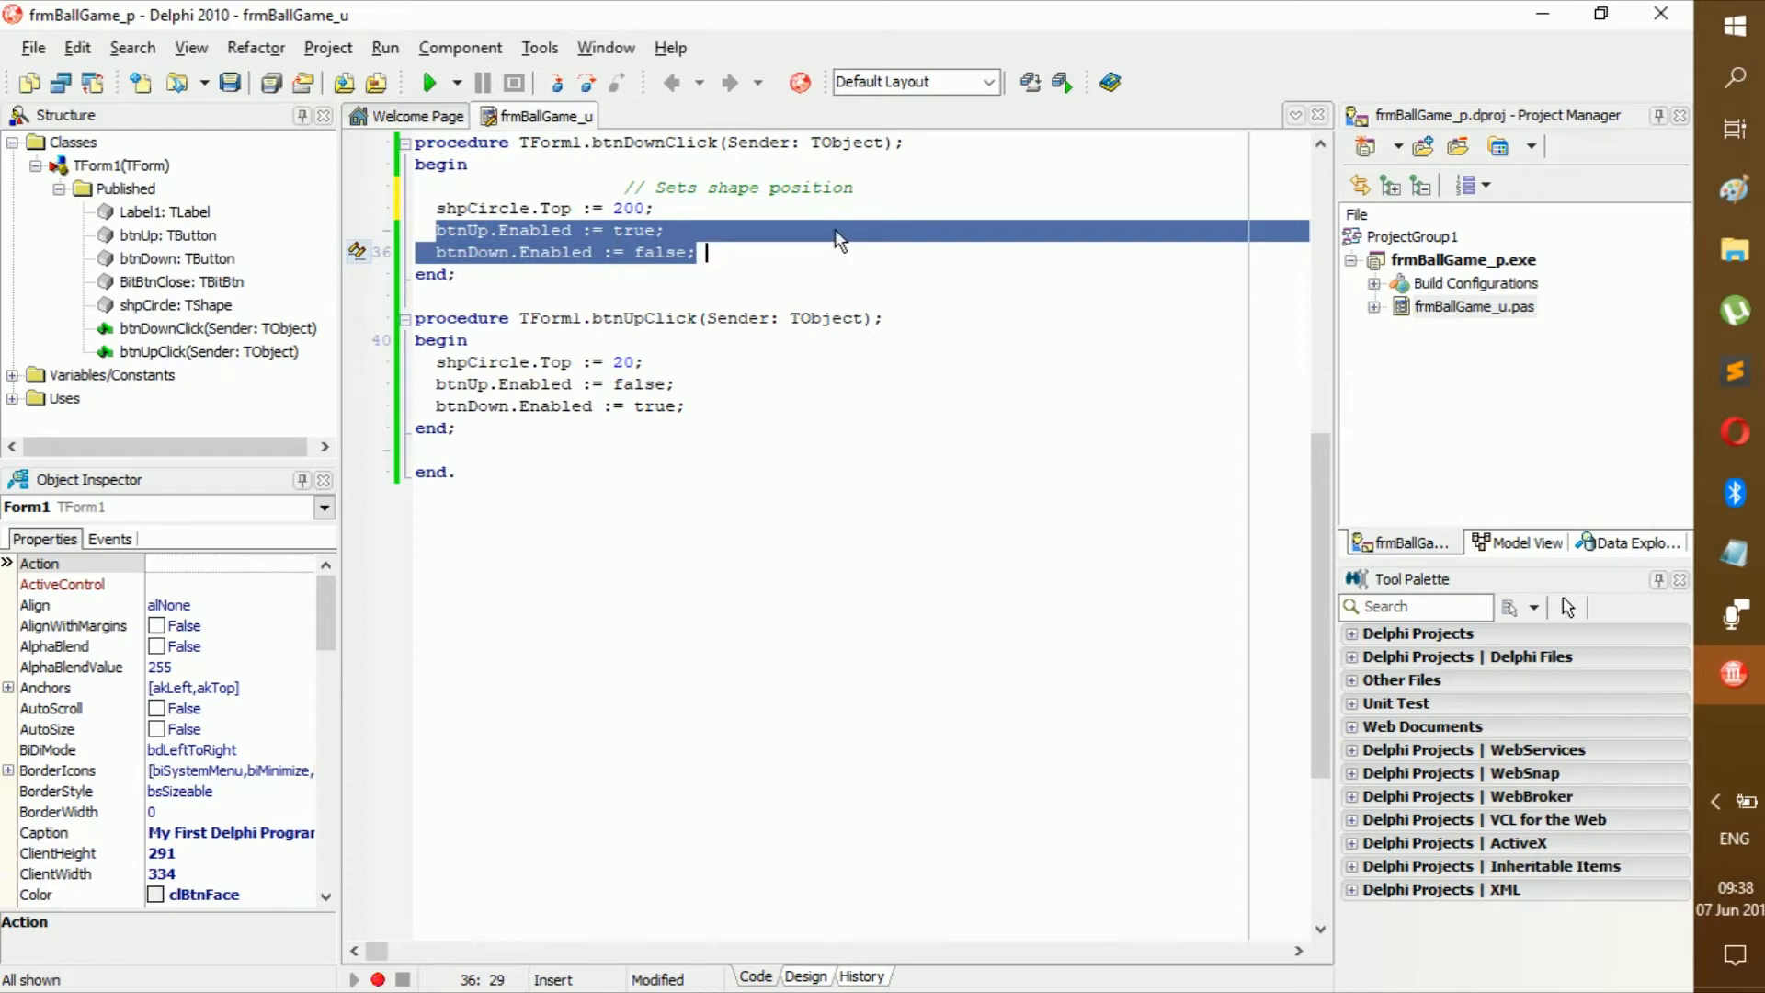
key("ctrl+/")
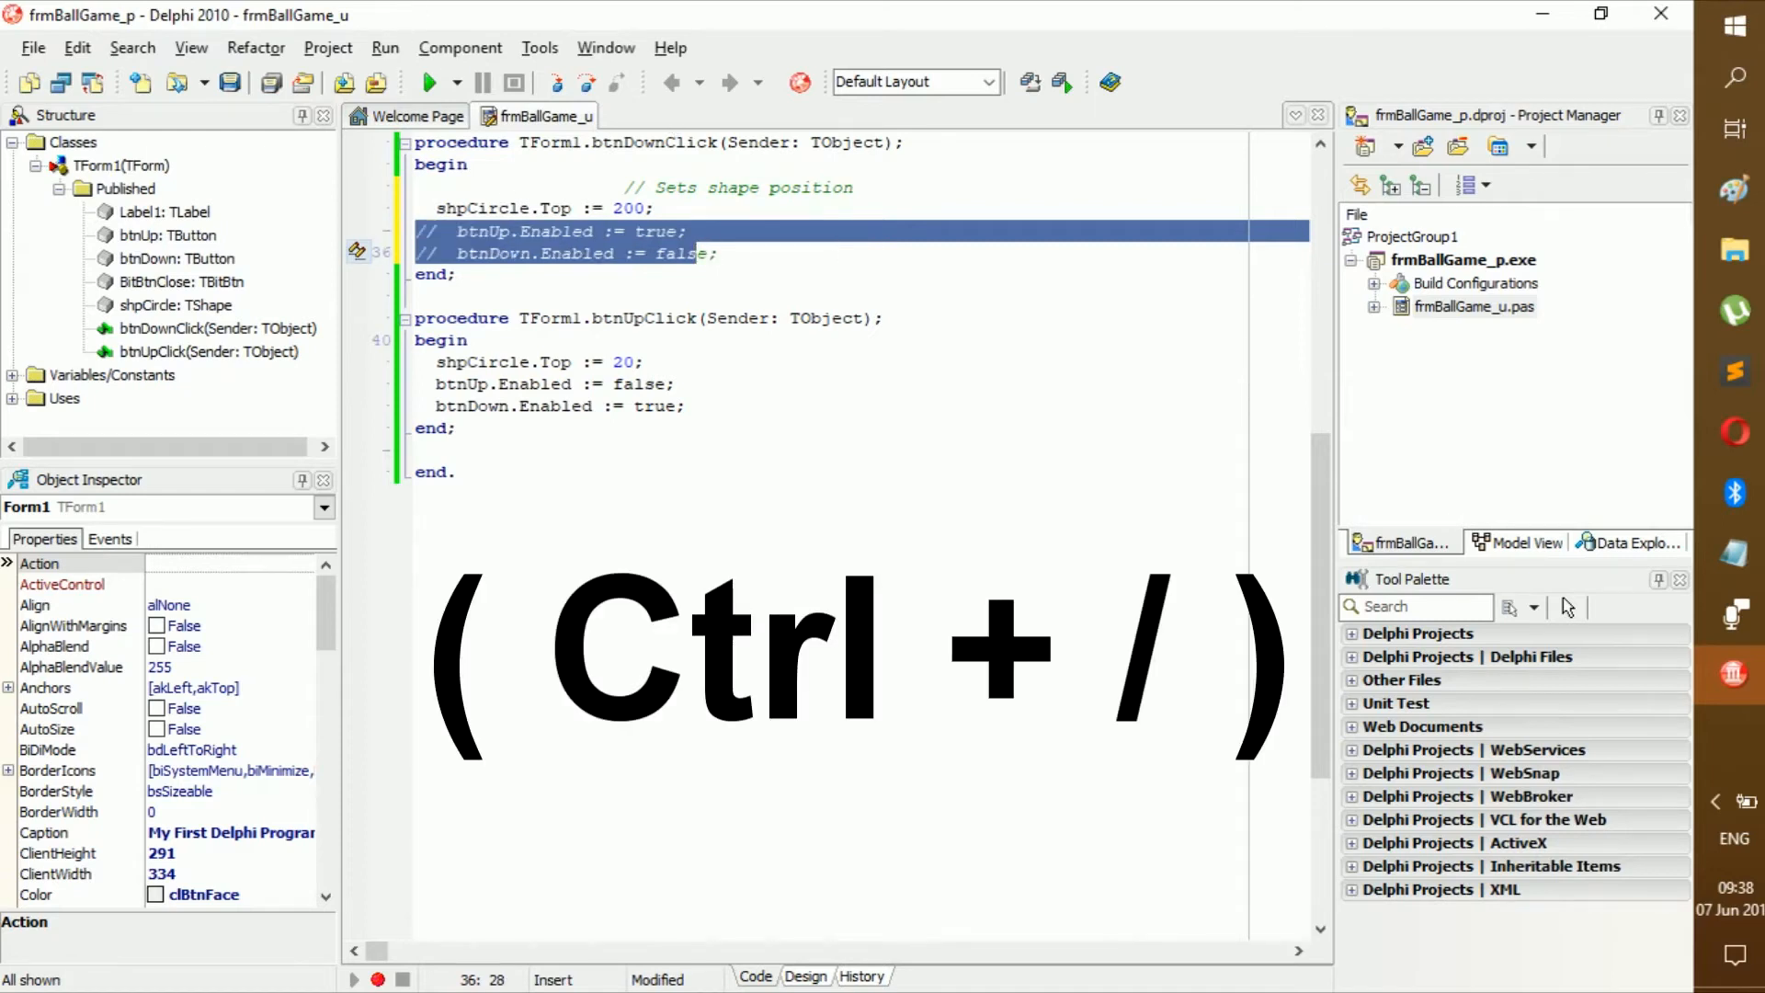
key("ctrl+/")
type("{")
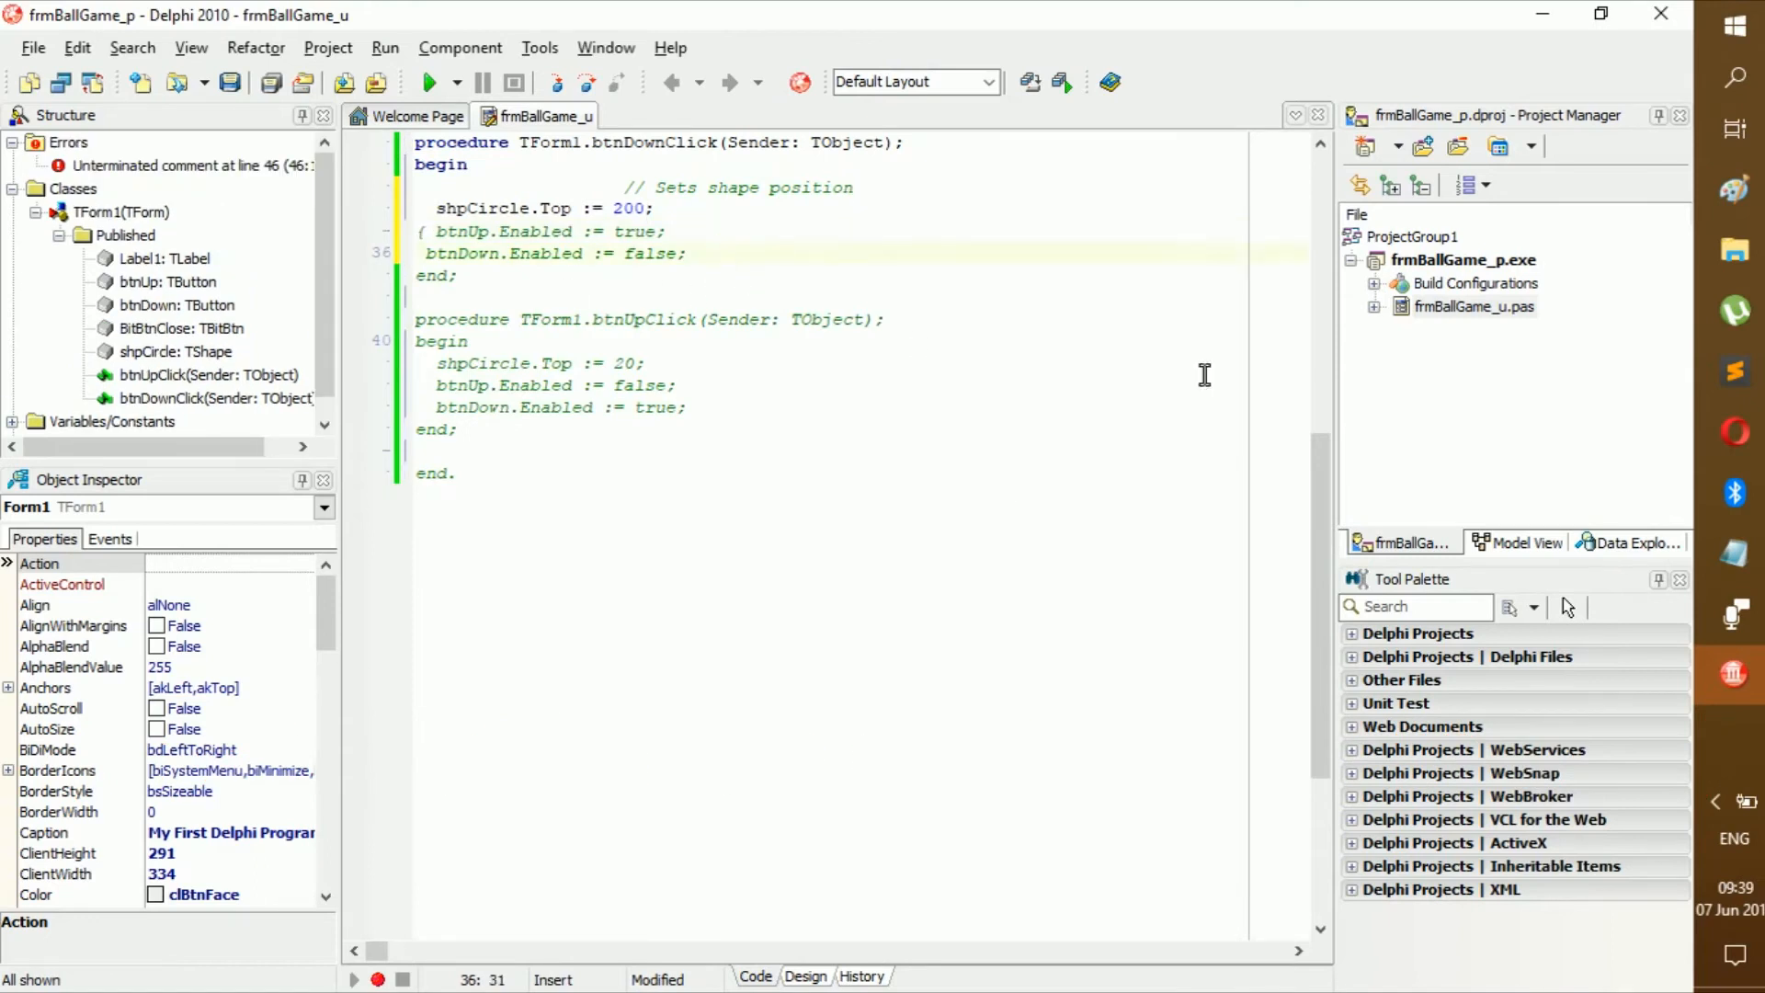
type(")")
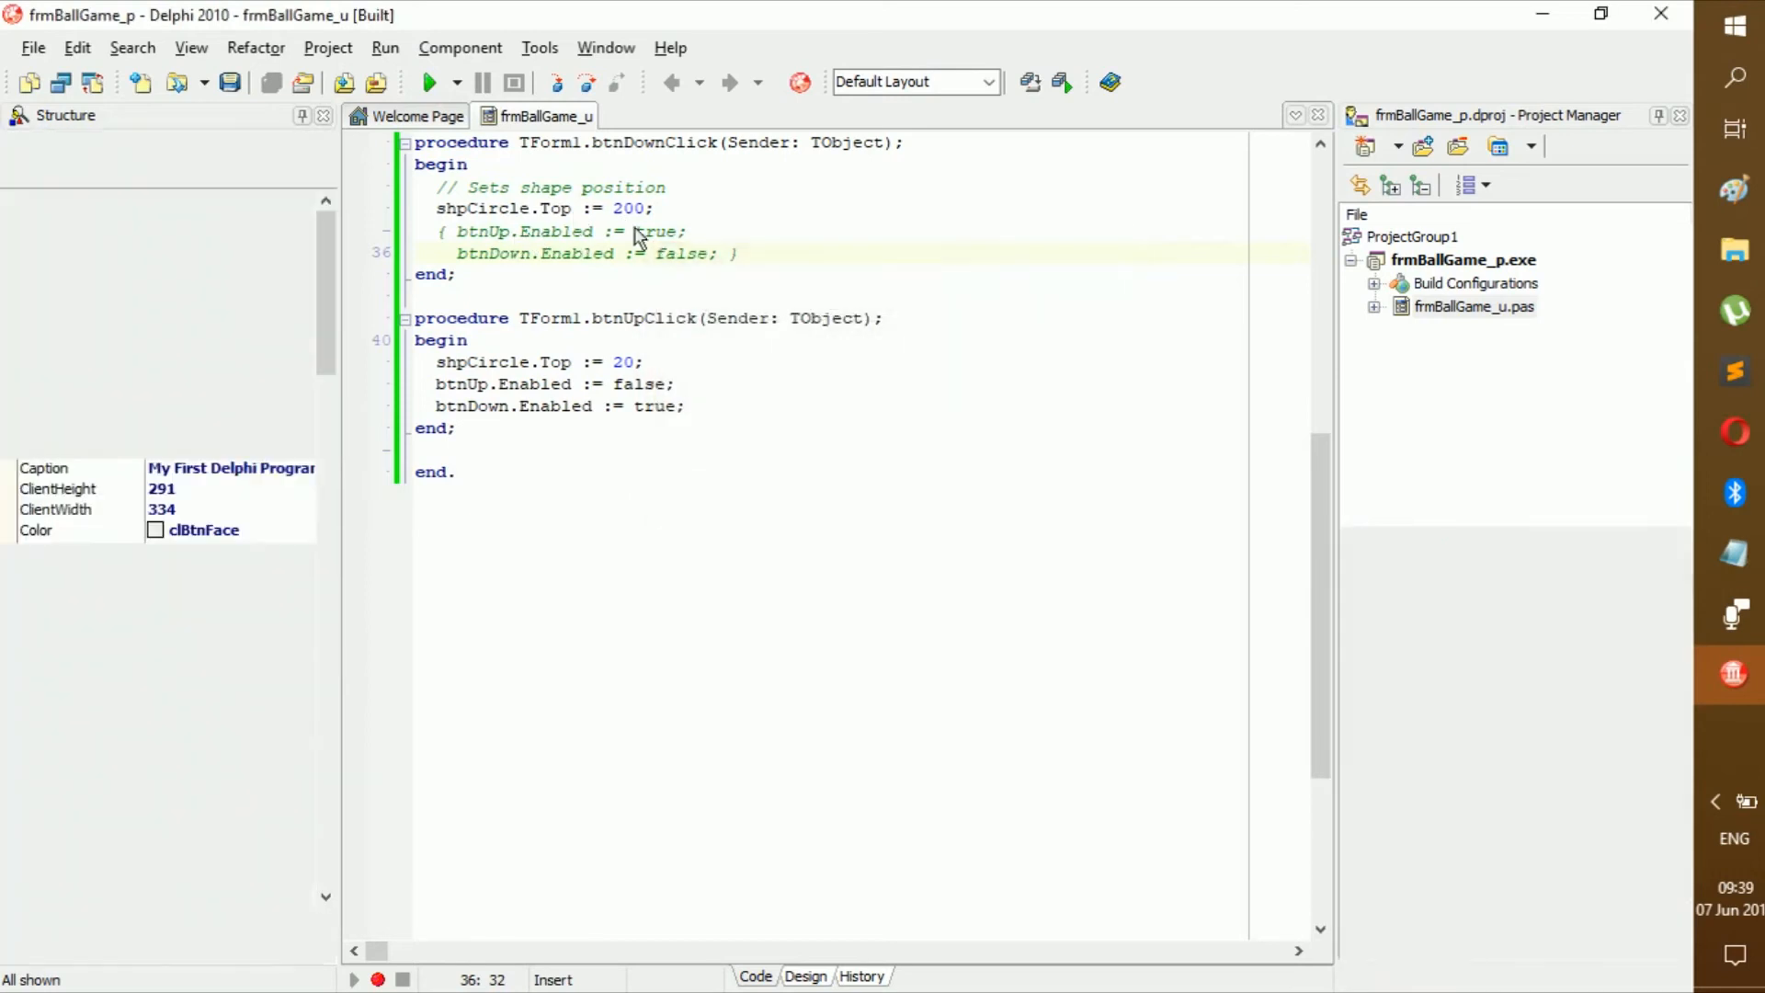
left_click(429, 81)
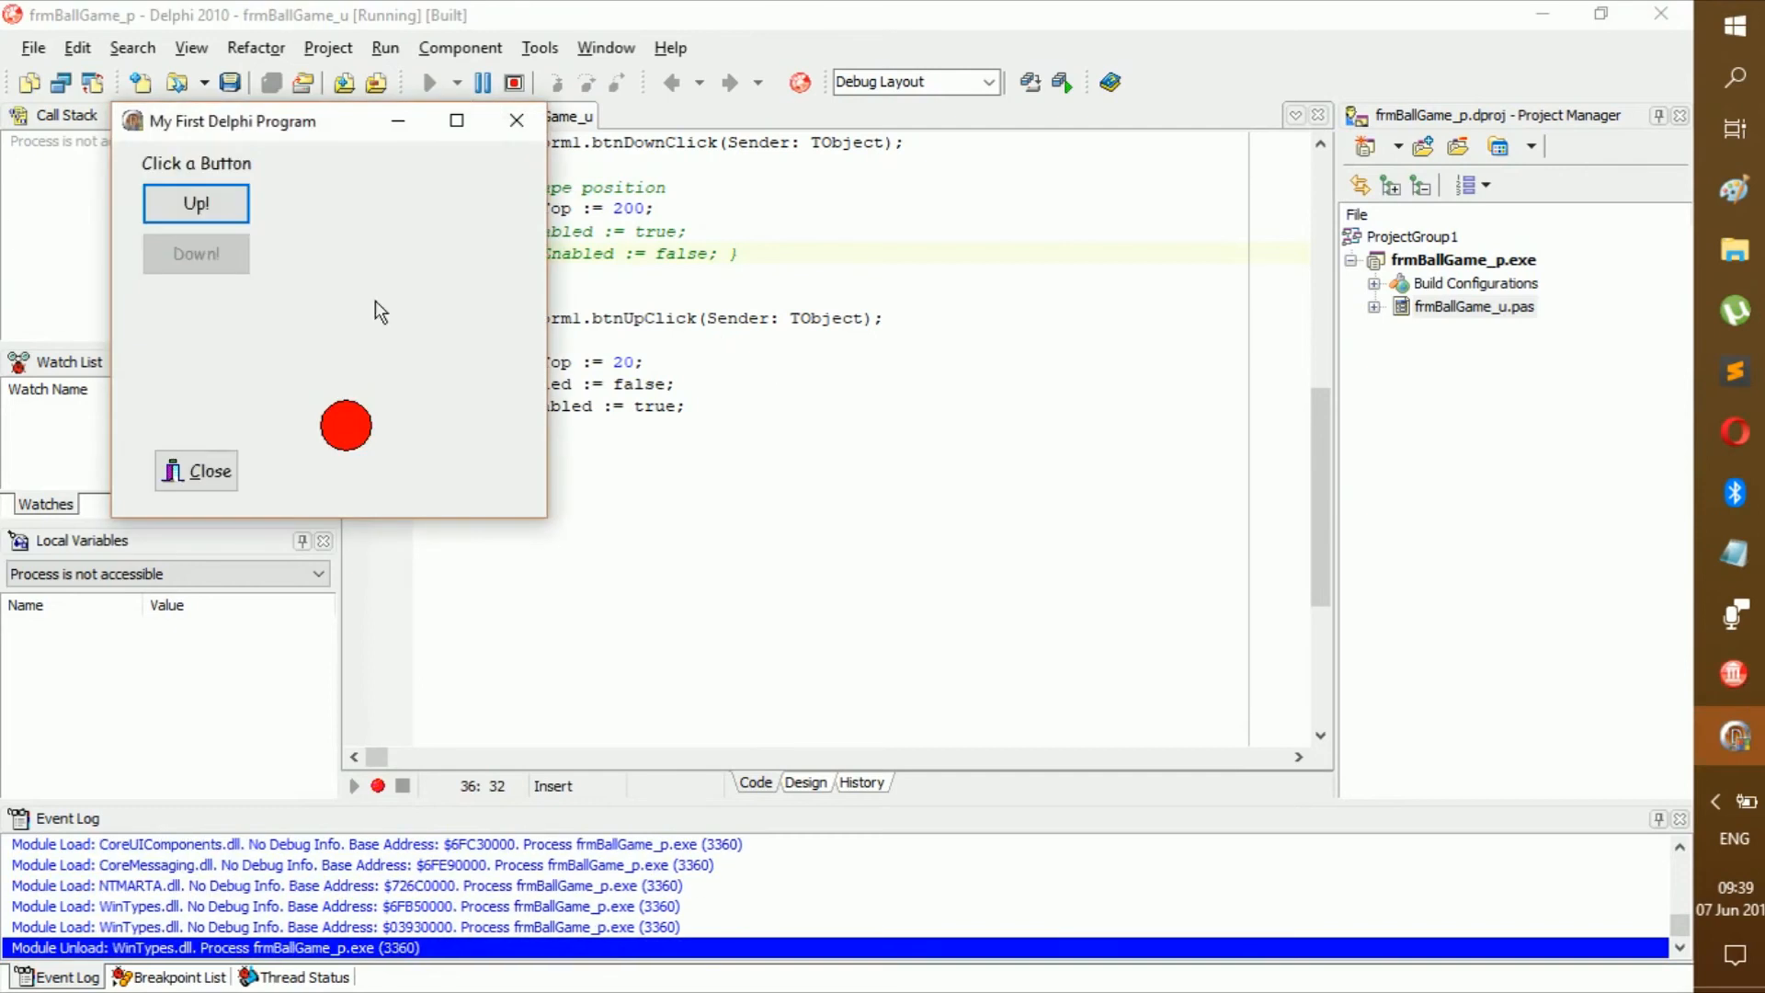
left_click(197, 252)
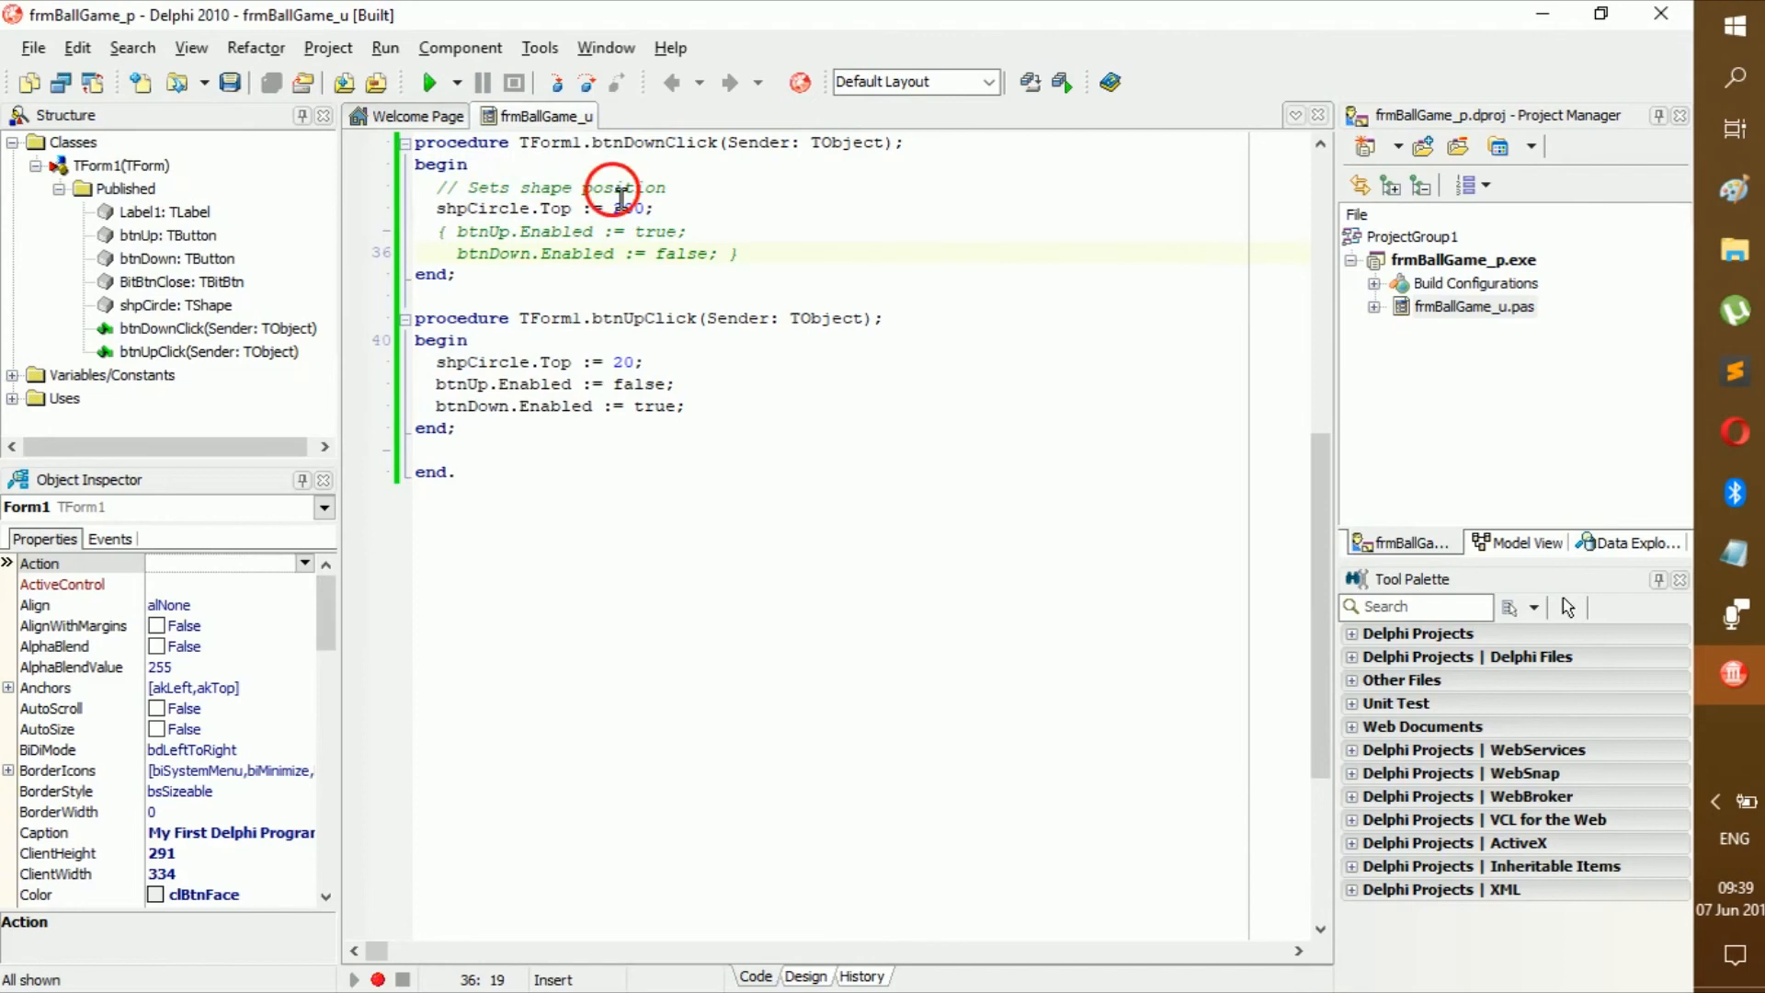
left_click(765, 253)
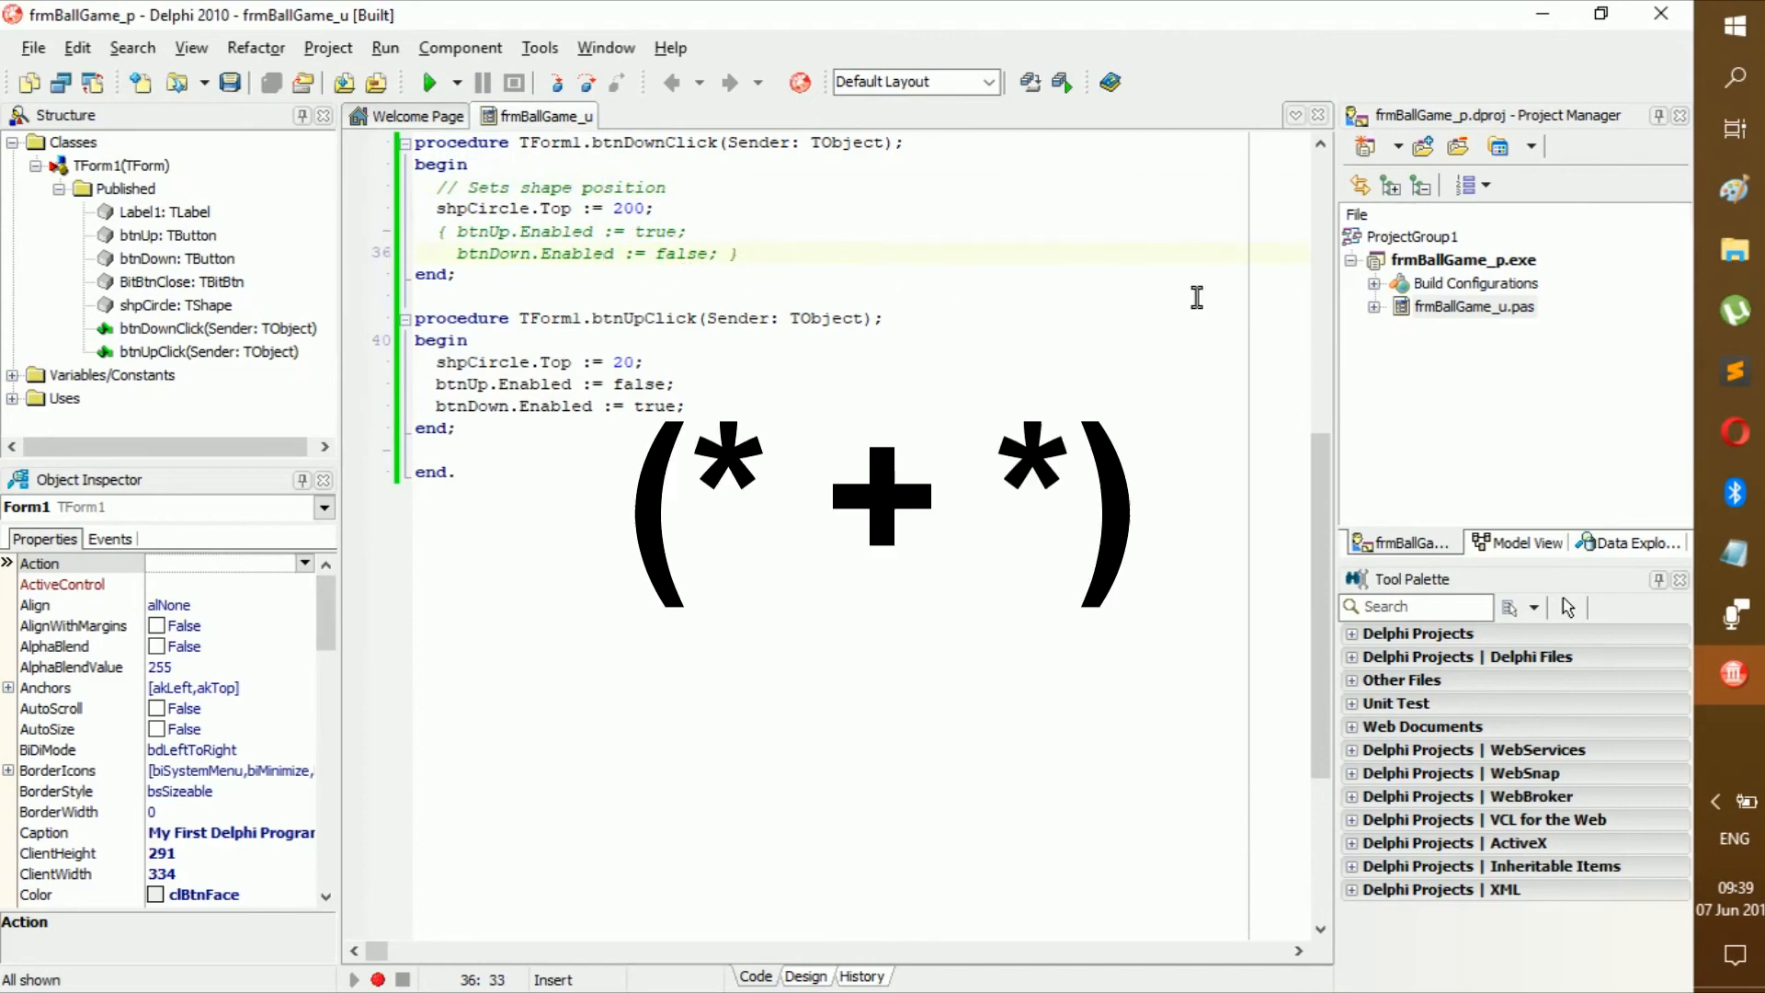
type("(")
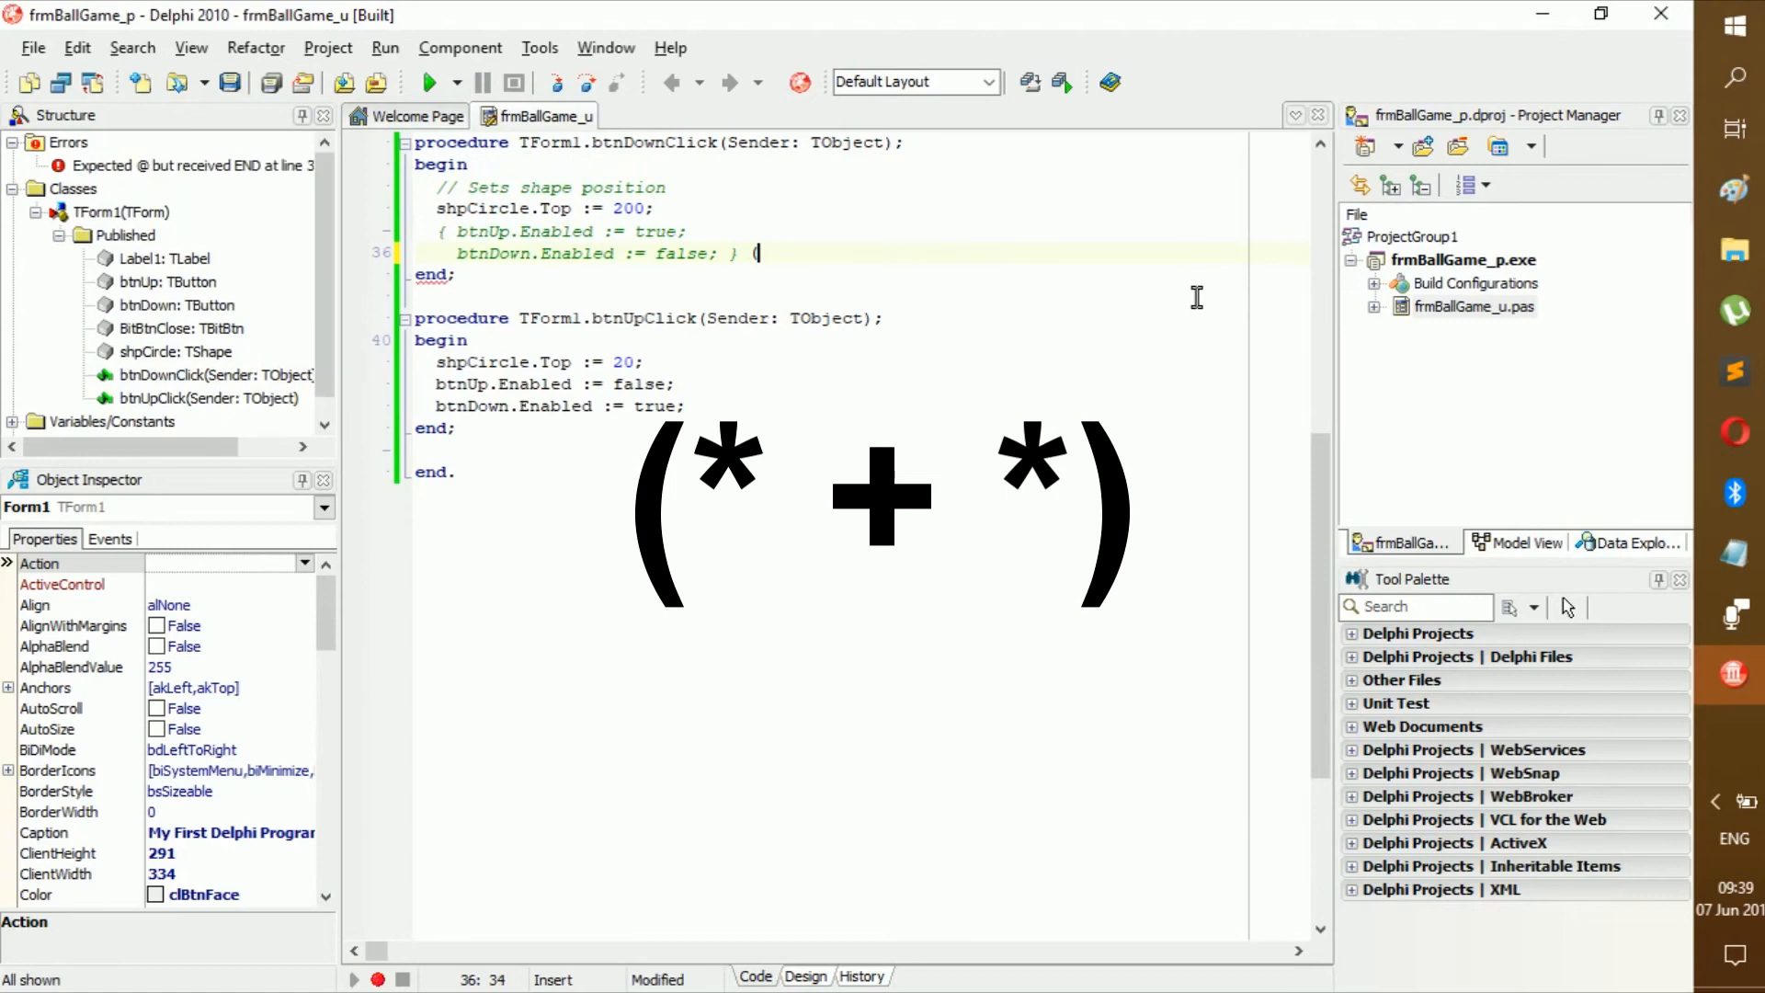
type("(**")
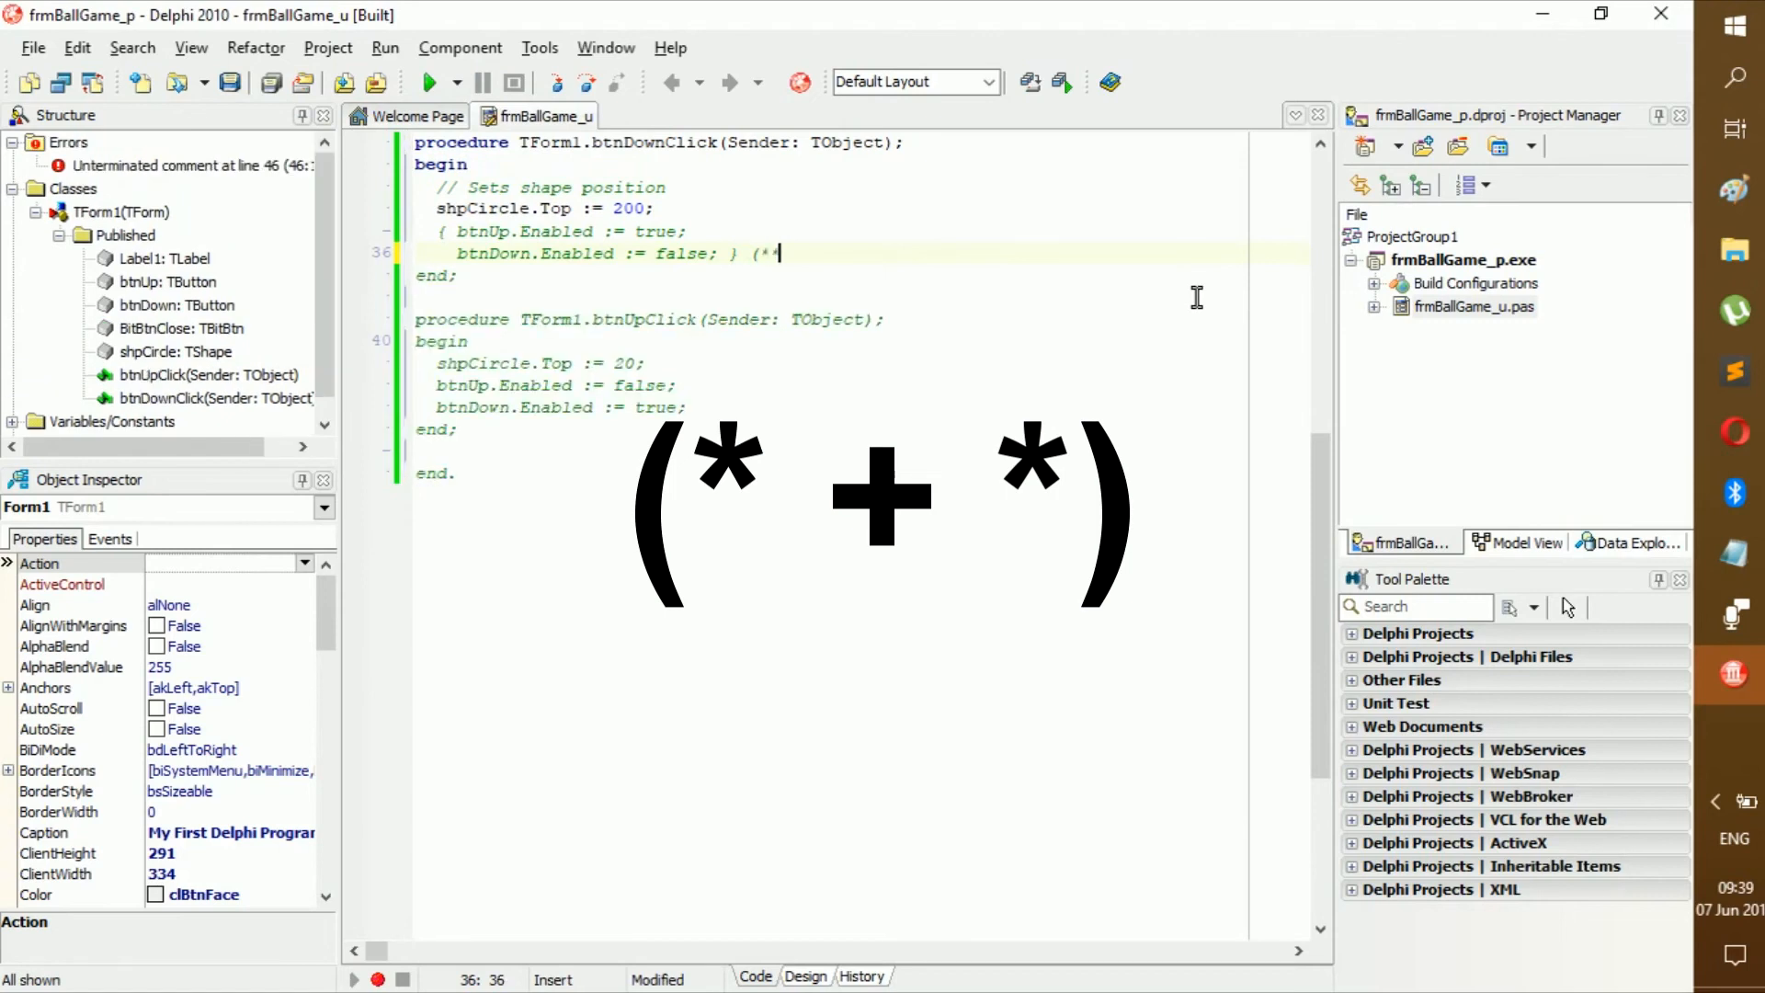